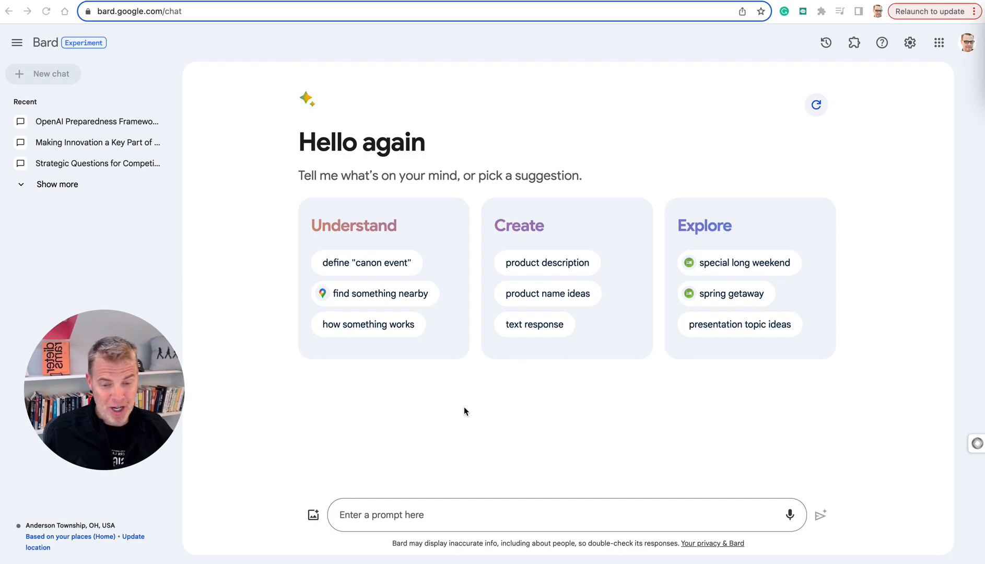
{"action": "mouse_move", "coordinate": [344, 308]}
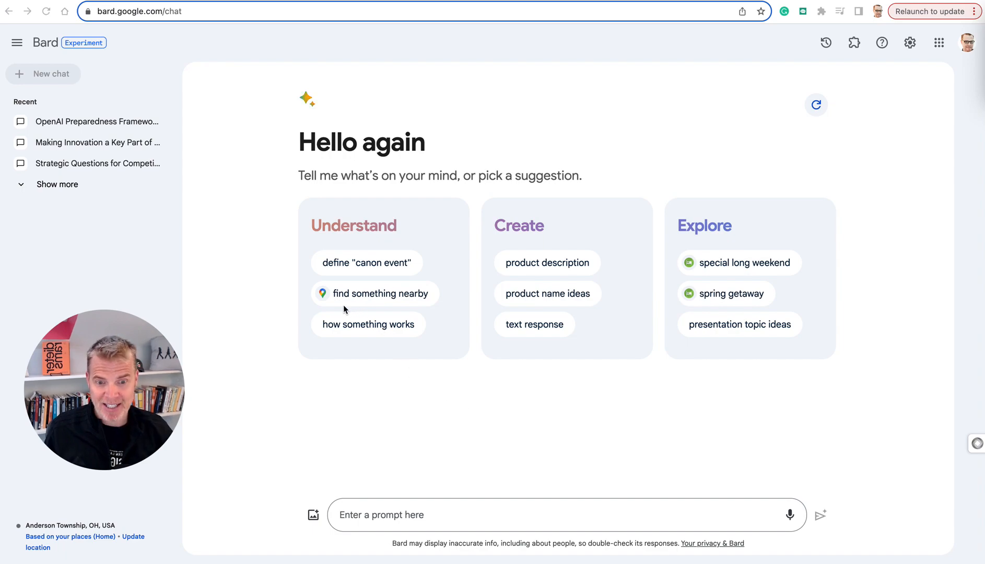
{"action": "mouse_move", "coordinate": [269, 412]}
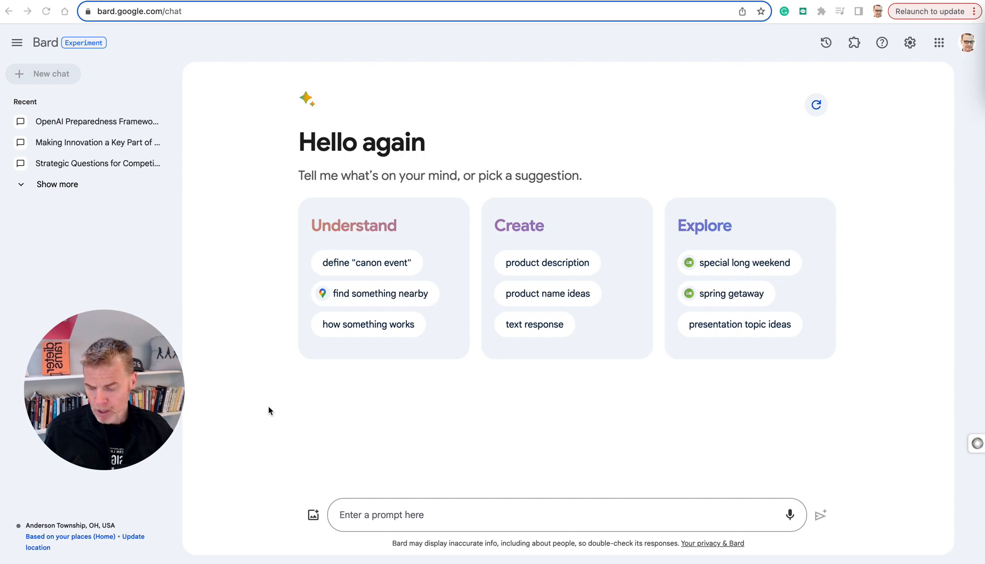
{"action": "mouse_move", "coordinate": [266, 128]}
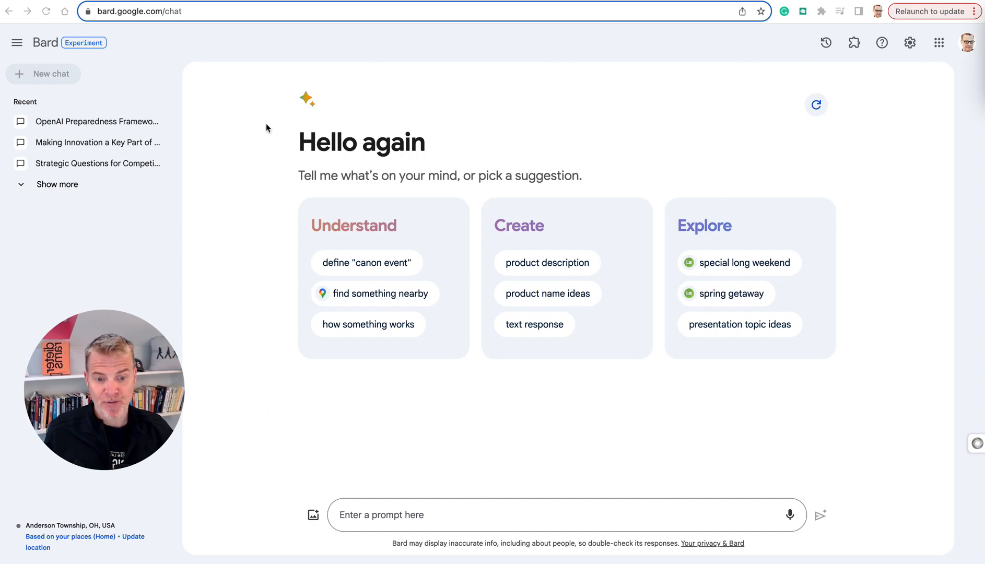
{"action": "mouse_move", "coordinate": [218, 57]}
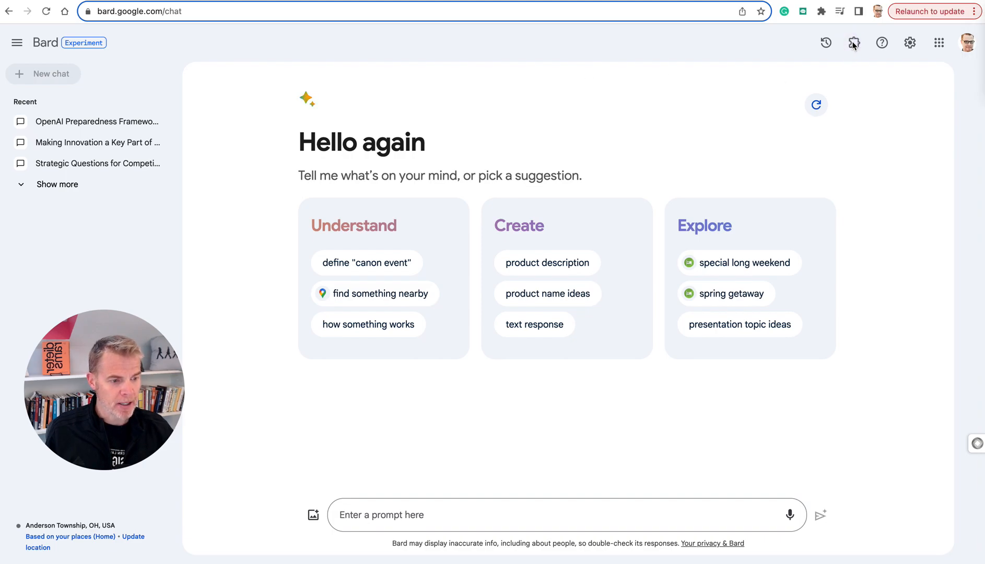
Step: Enable the Google Workspace extension and confirm connecting it to Bard
{"action": "left_click", "coordinate": [853, 43]}
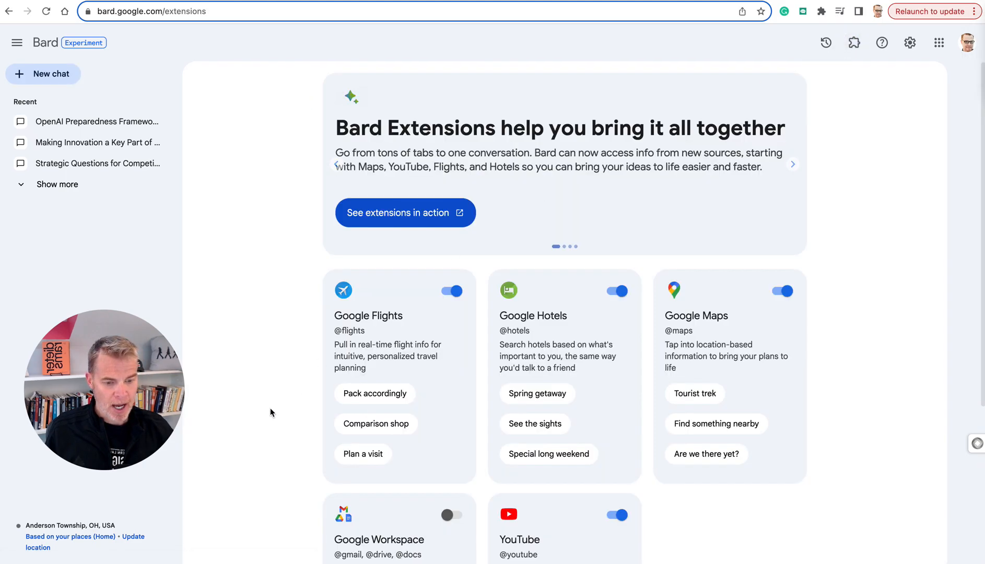
{"action": "scroll", "scroll_direction": "down", "scroll_amount": 3}
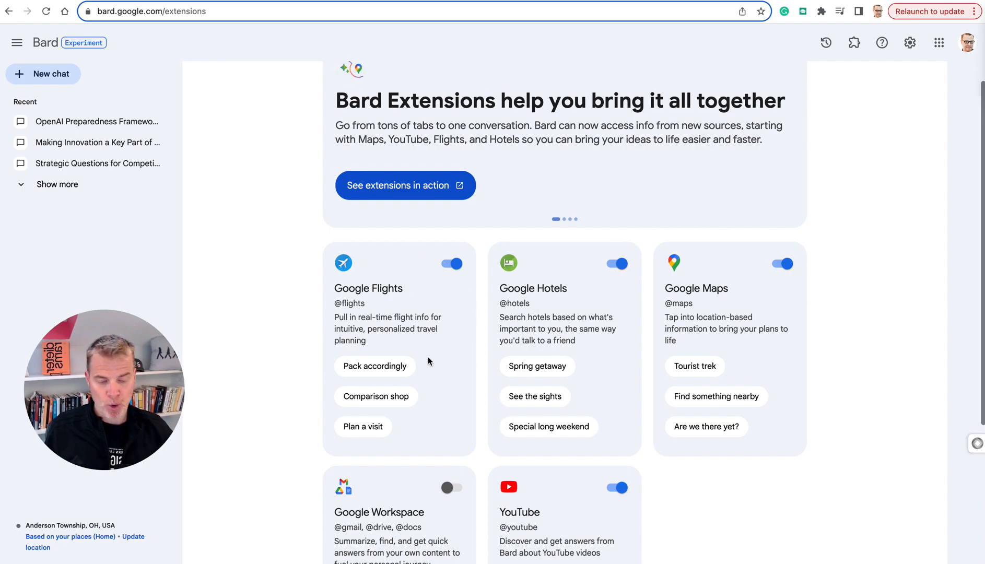
{"action": "scroll", "scroll_direction": "down", "scroll_amount": 3}
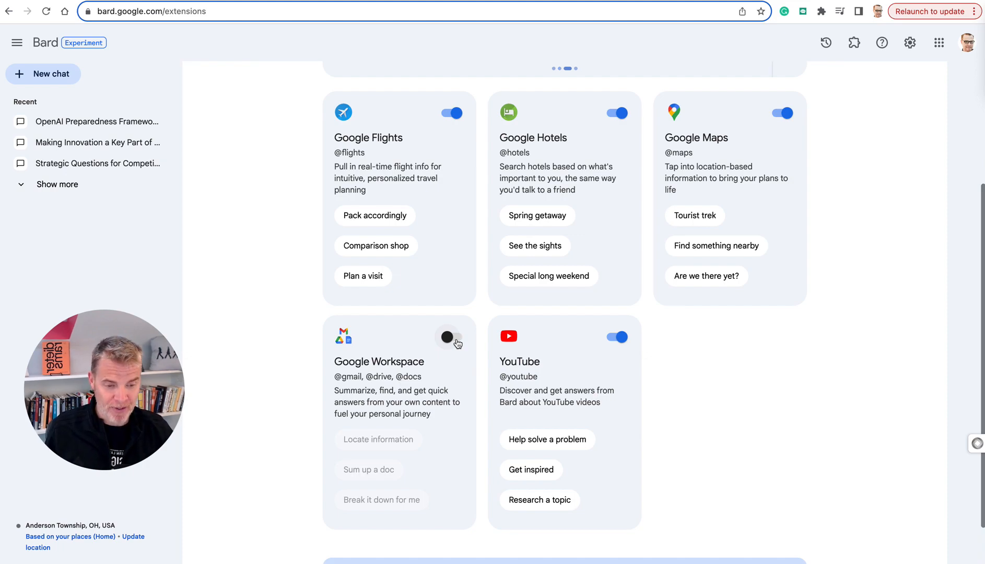
{"action": "left_click", "coordinate": [450, 338]}
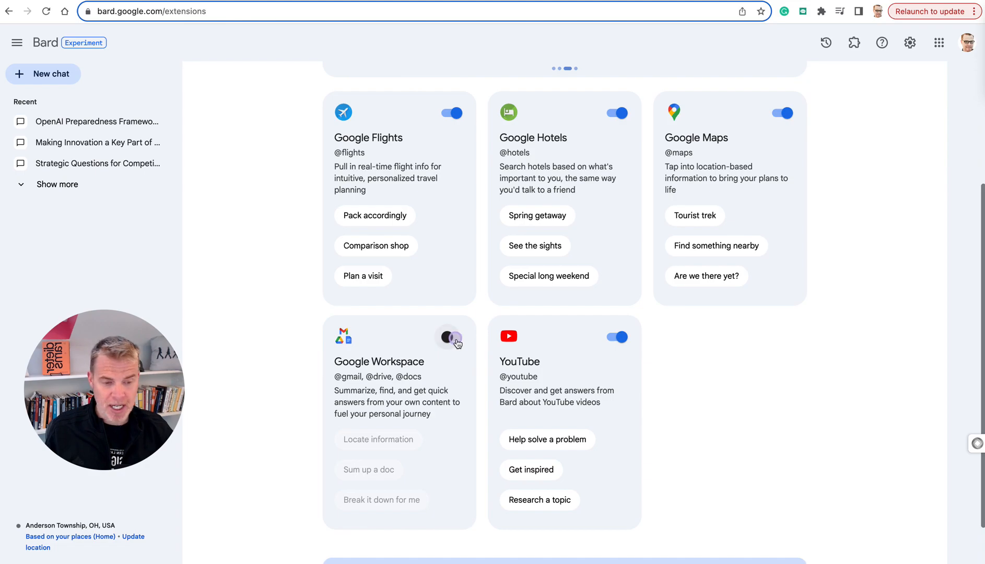
{"action": "left_click", "coordinate": [451, 336]}
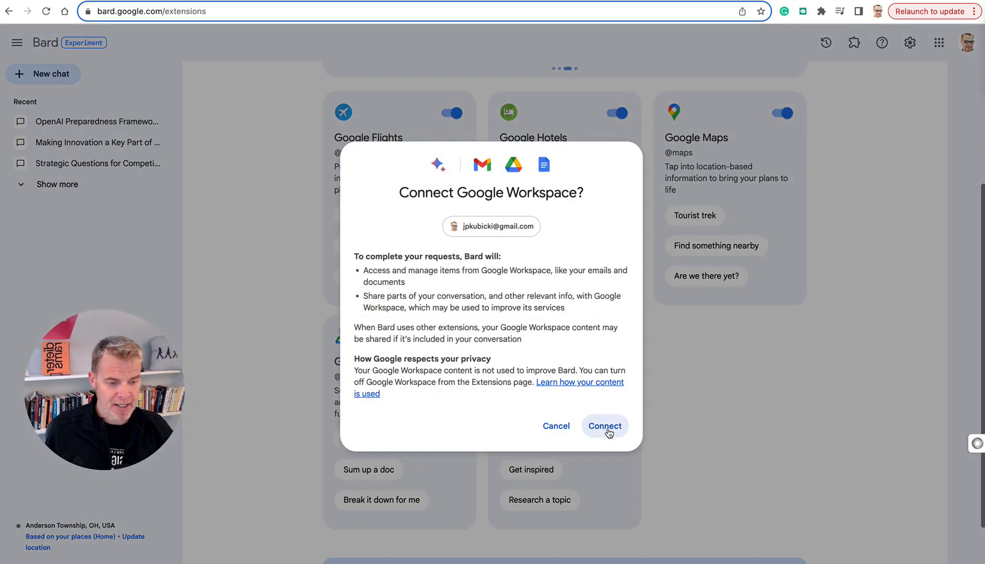
{"action": "left_click", "coordinate": [605, 426]}
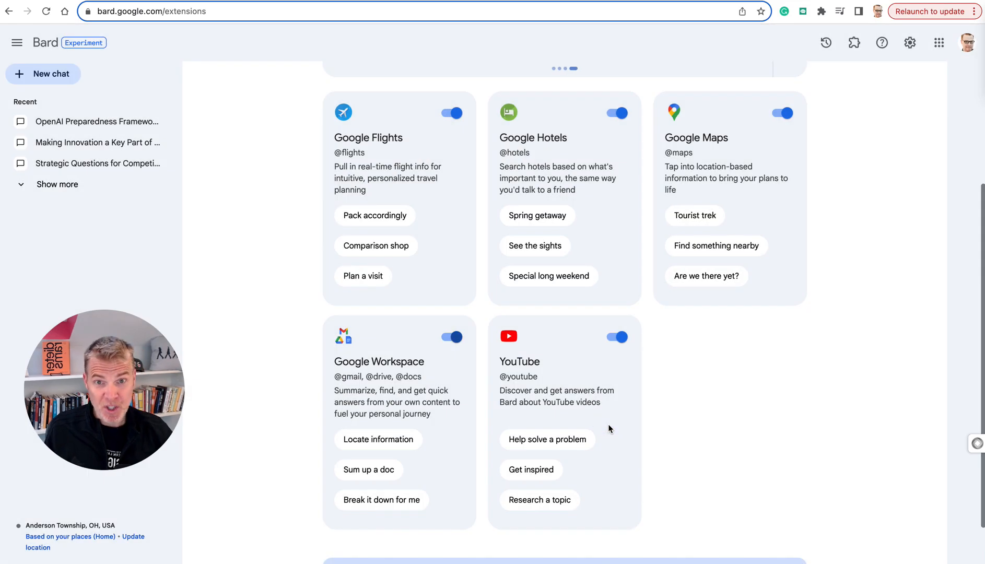
{"action": "mouse_move", "coordinate": [633, 370]}
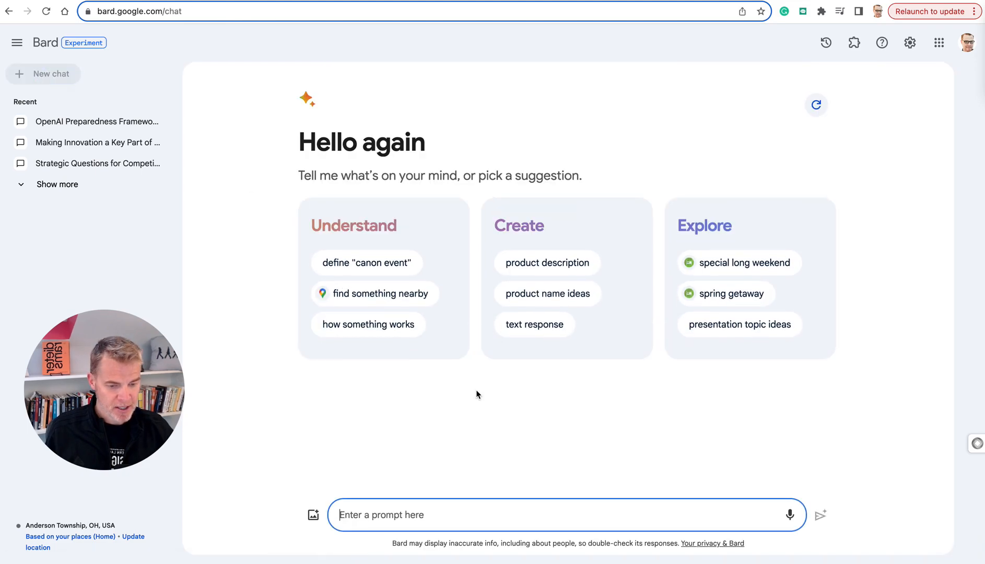
Step: Choose Use dark theme from the Settings gear menu and reopen the menu
{"action": "left_click", "coordinate": [909, 43]}
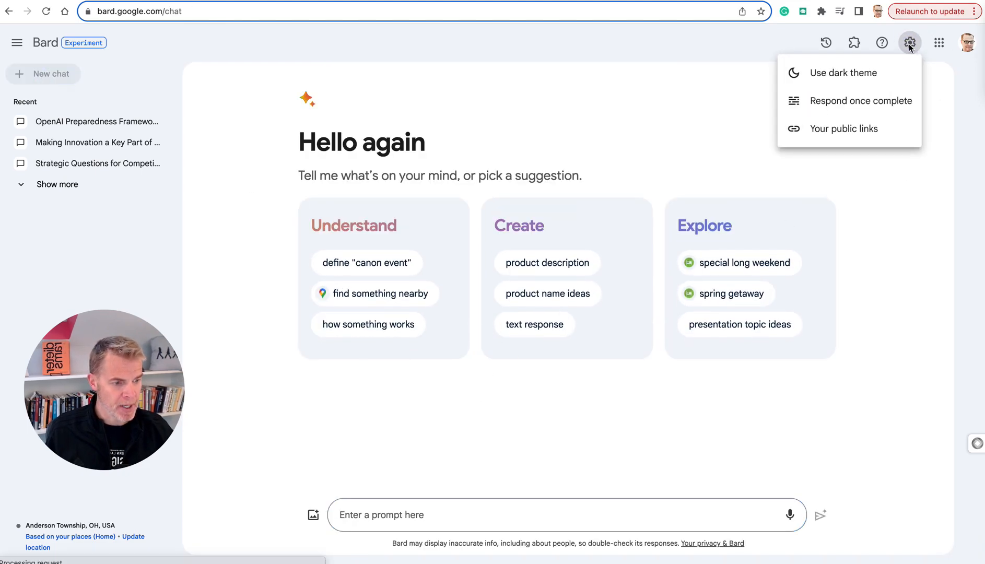
{"action": "left_click", "coordinate": [843, 72]}
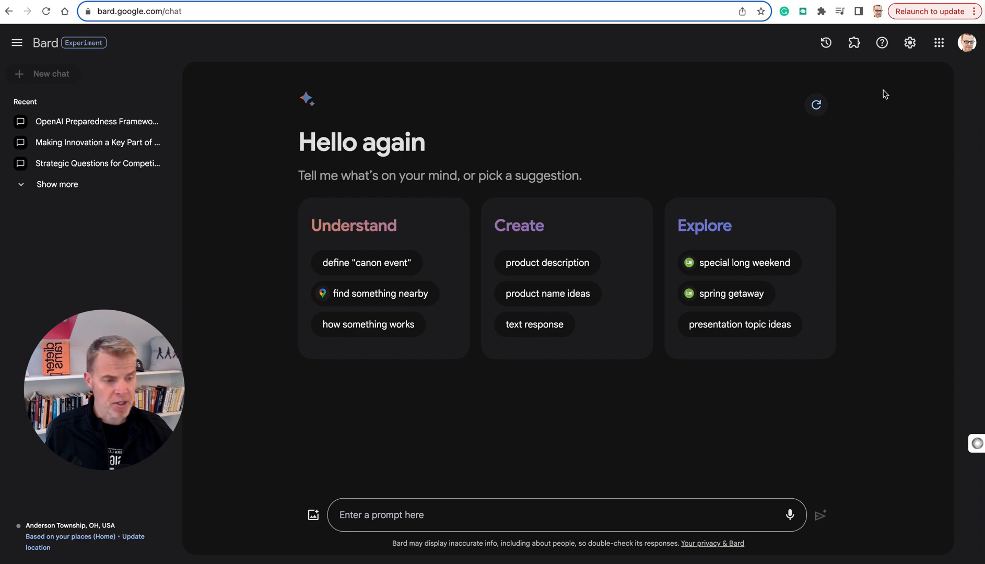
{"action": "left_click", "coordinate": [909, 43]}
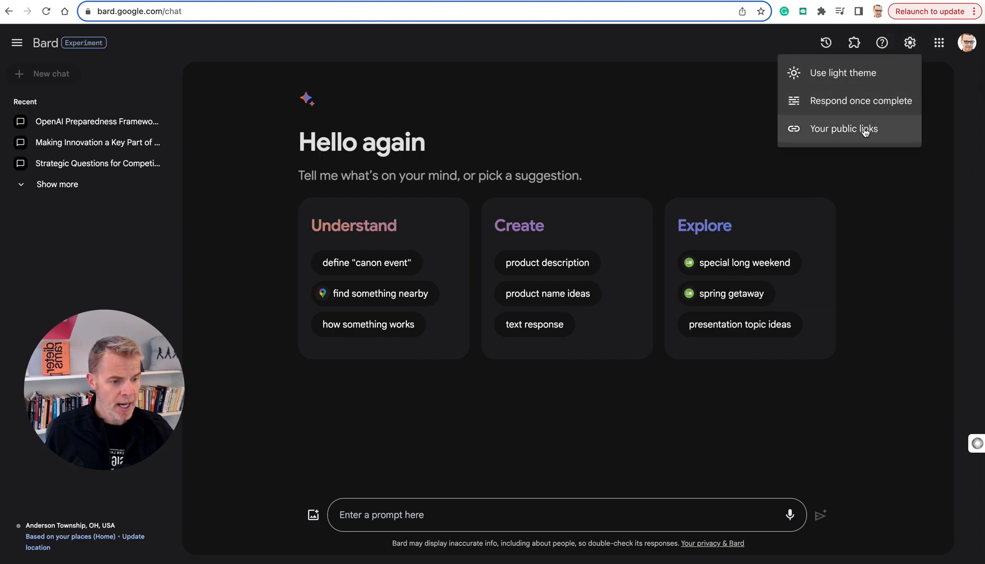
{"action": "mouse_move", "coordinate": [859, 100]}
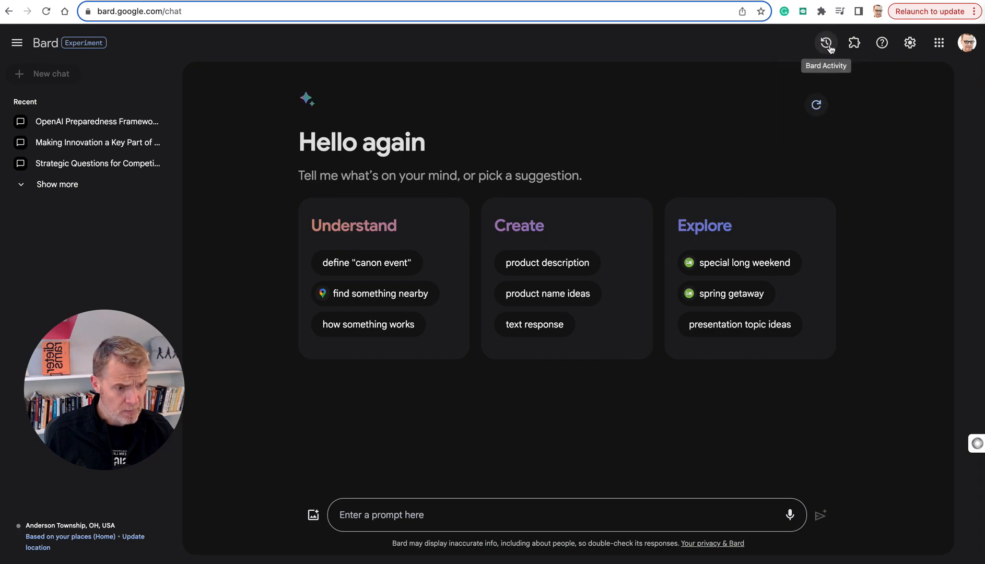
{"action": "left_click", "coordinate": [826, 42]}
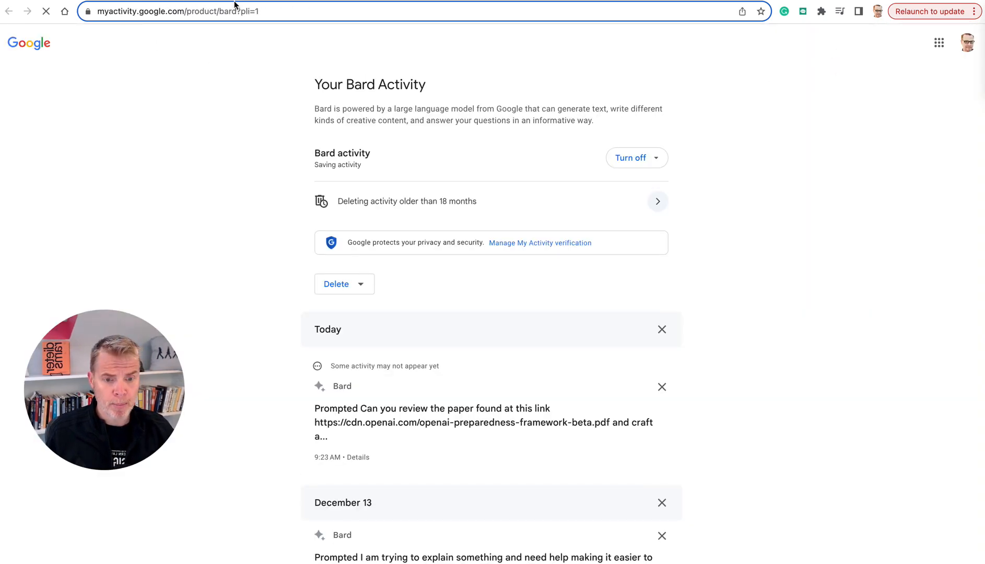
{"action": "scroll", "scroll_direction": "down", "scroll_amount": 3}
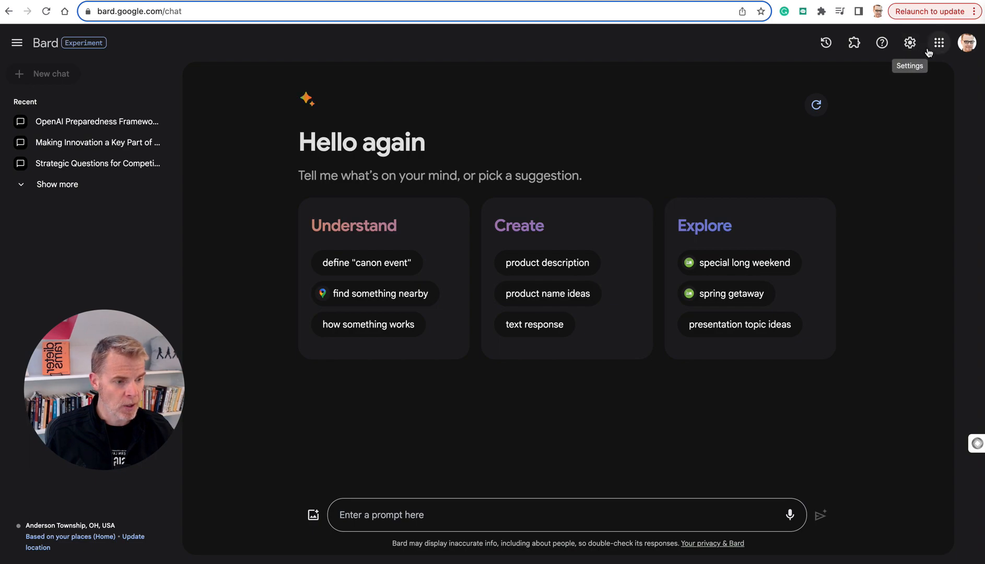
{"action": "left_click", "coordinate": [908, 43]}
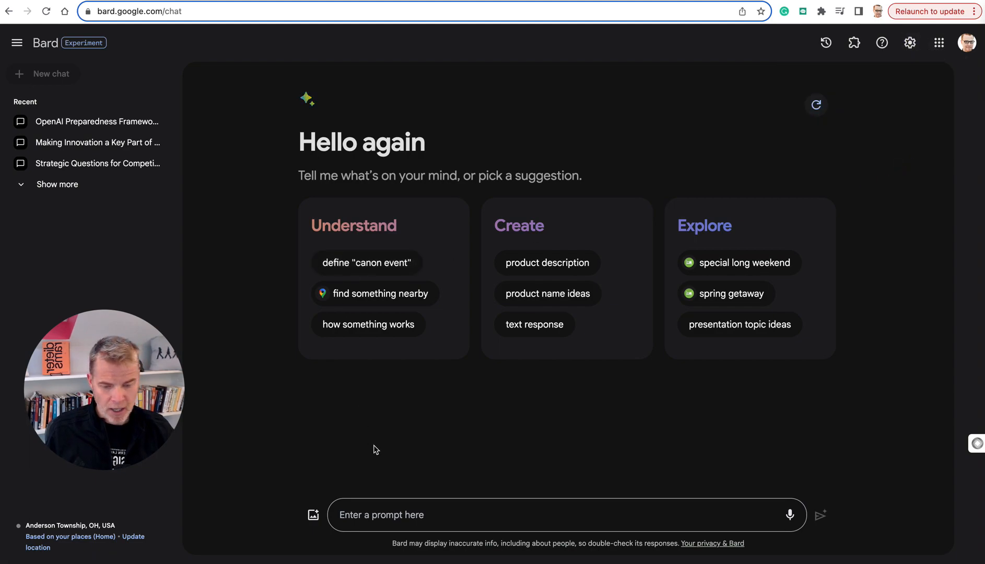
{"action": "mouse_move", "coordinate": [452, 482]}
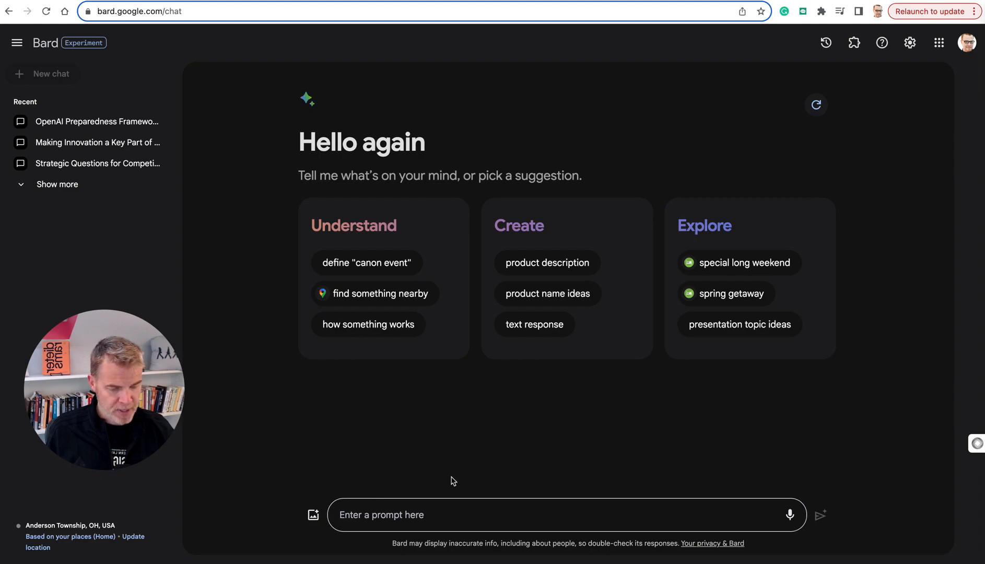
{"action": "mouse_move", "coordinate": [789, 515]}
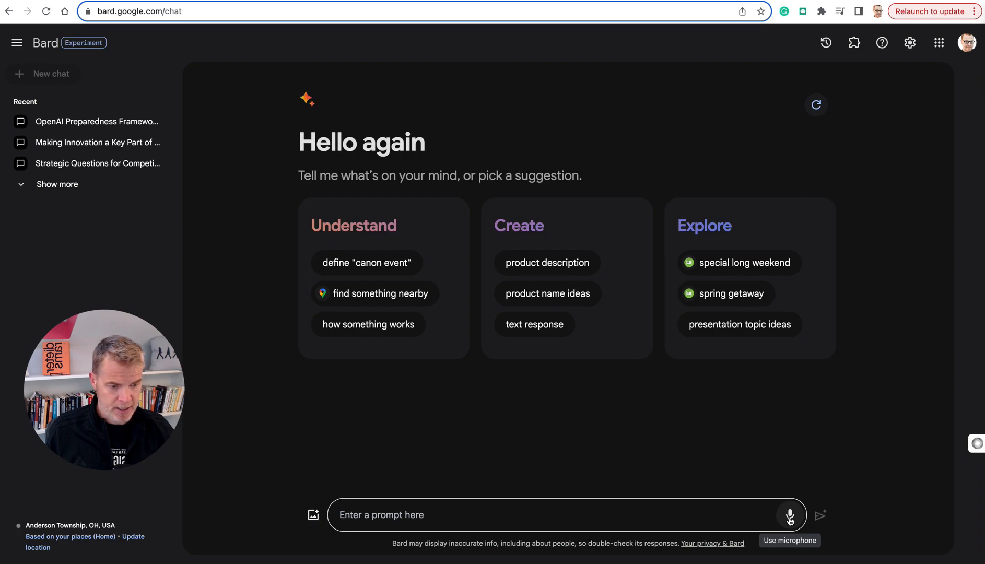
Step: Dictate by voice a question asking for a prompt to be productive with many to-dos and emails, and send it
{"action": "left_click", "coordinate": [789, 515]}
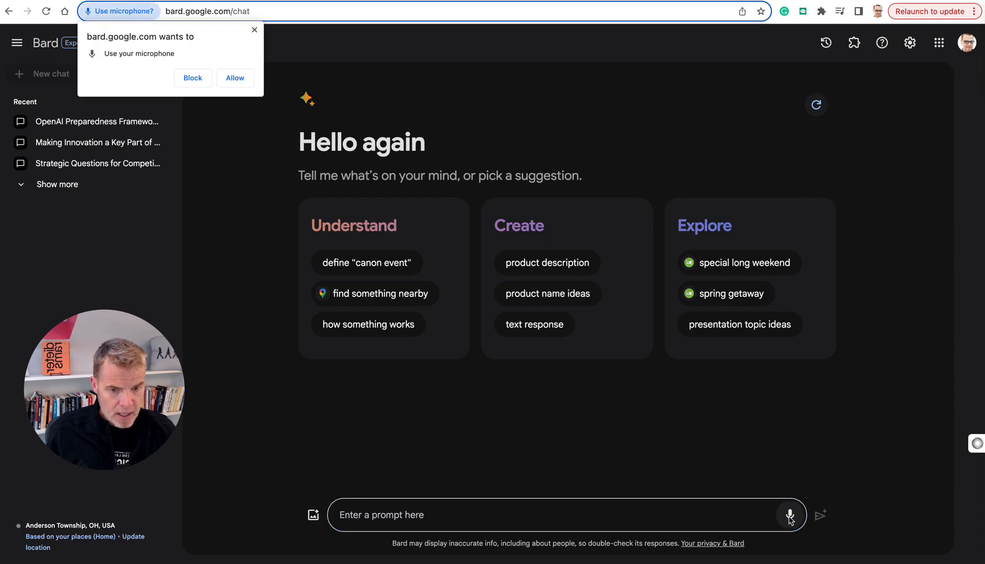
{"action": "left_click", "coordinate": [234, 78]}
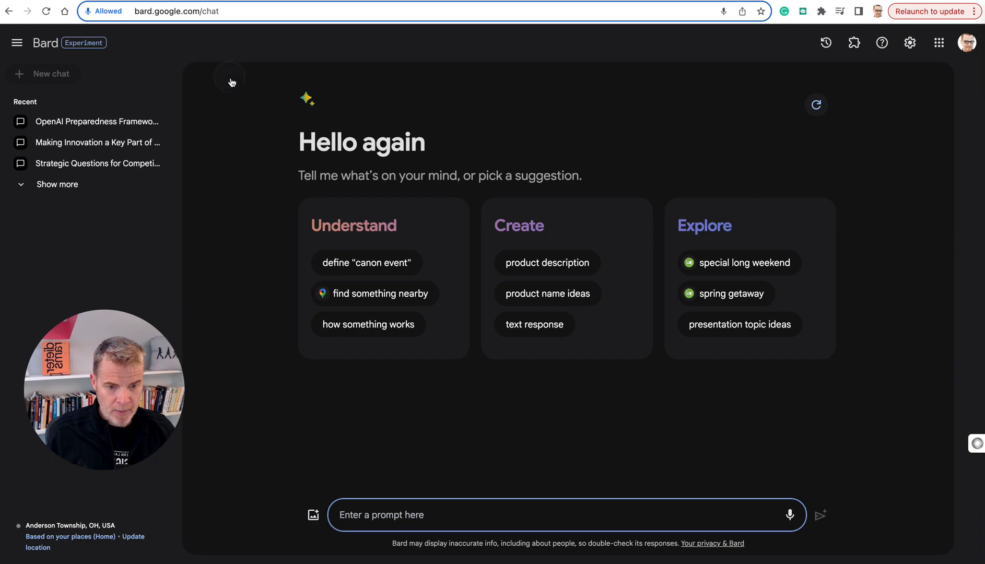
{"action": "type", "text": "what's a good"}
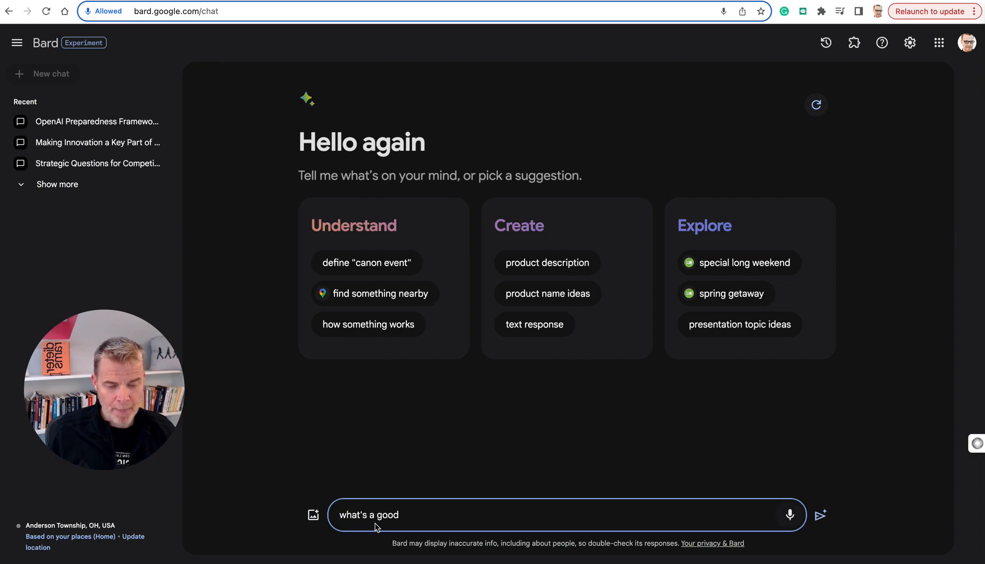
{"action": "type", "text": "prompt to get me very productive first thing in the morning when I have a bunch of"}
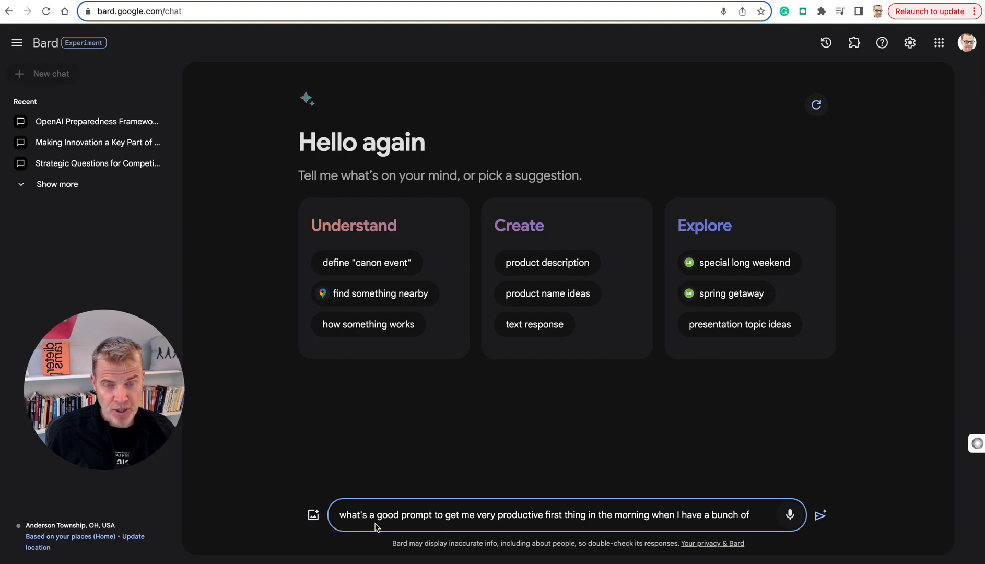
{"action": "type", "text": "to Do's a bunch of"}
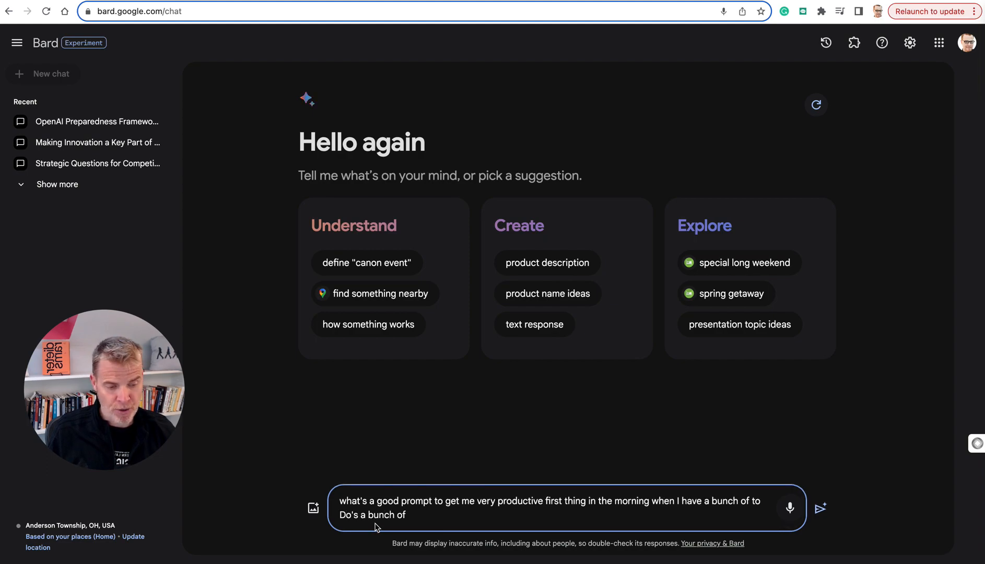
{"action": "type", "text": "emails to go through and I just want to really chart my day"}
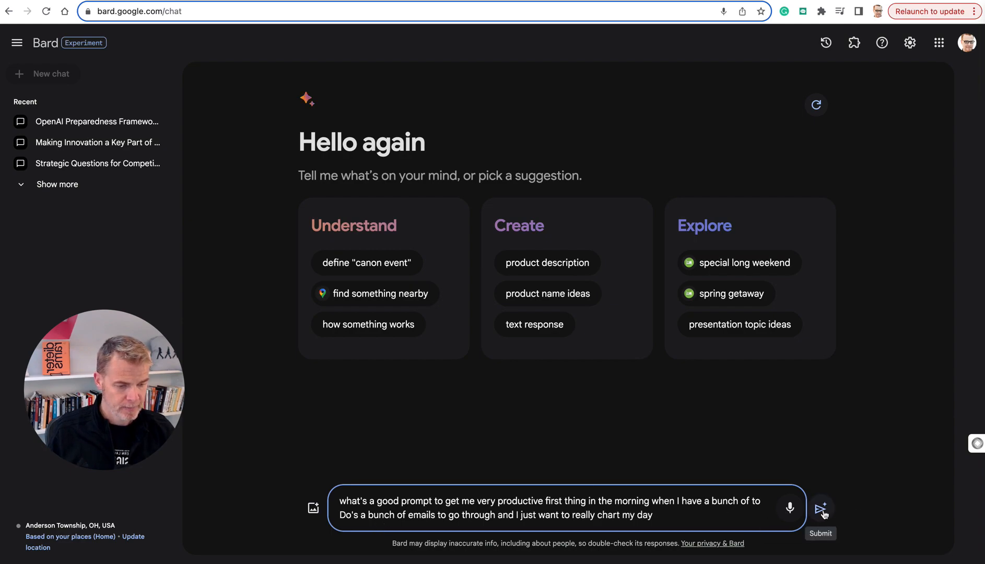
{"action": "left_click", "coordinate": [820, 509]}
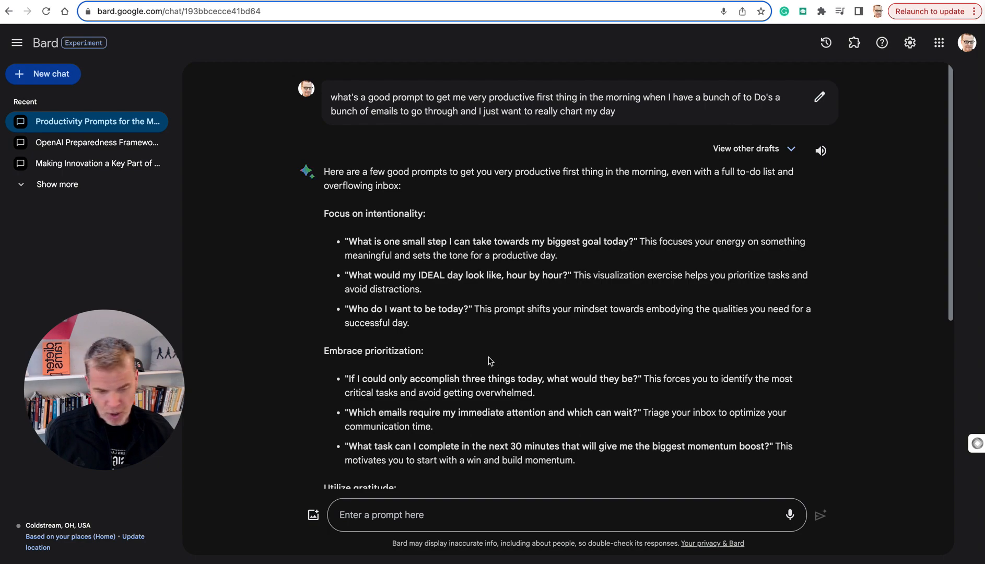
{"action": "mouse_move", "coordinate": [395, 368]}
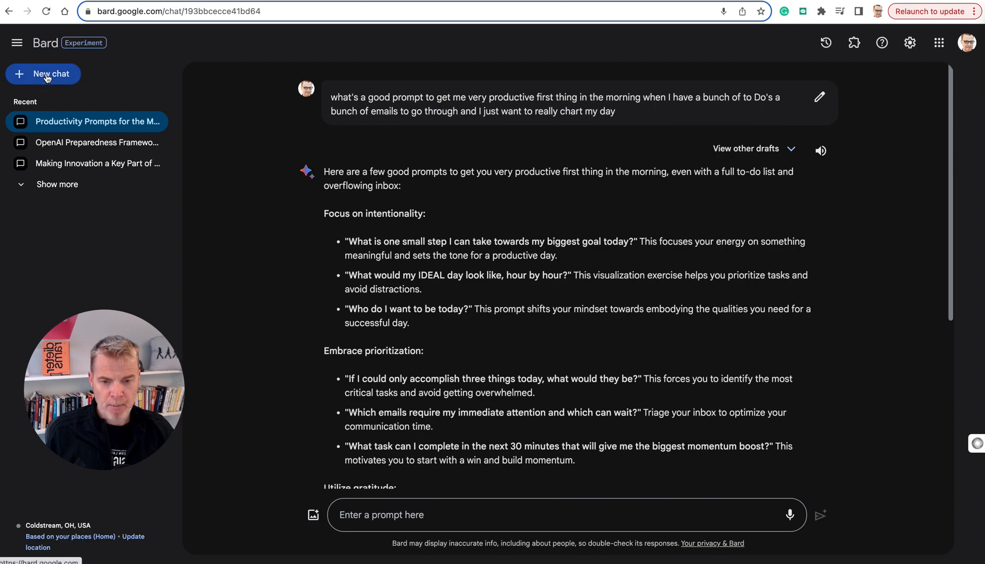
Step: In a new chat, prefill the product name ideas suggestion for a violin-learning app
{"action": "left_click", "coordinate": [43, 74]}
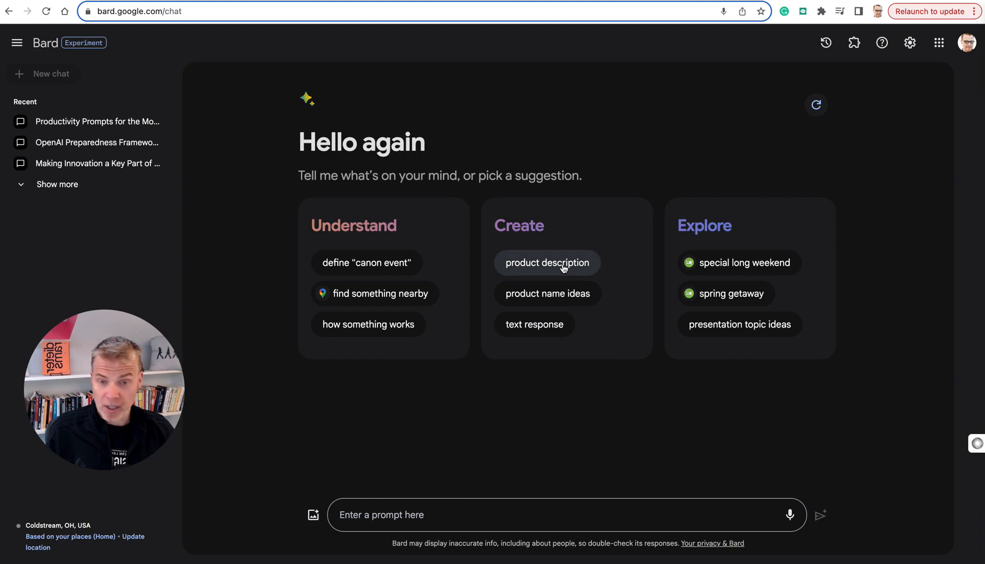
{"action": "left_click", "coordinate": [546, 262]}
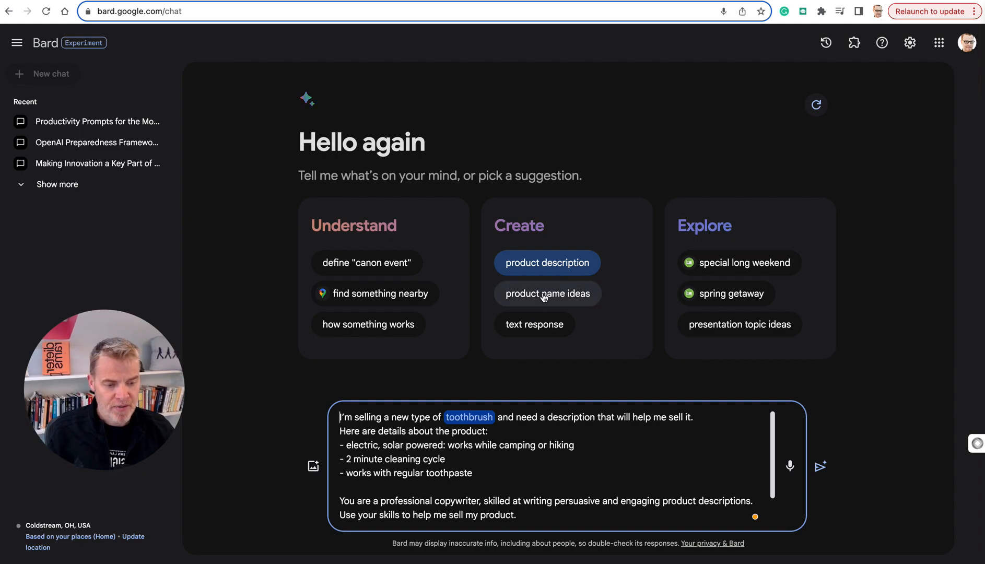
{"action": "left_click", "coordinate": [546, 294]}
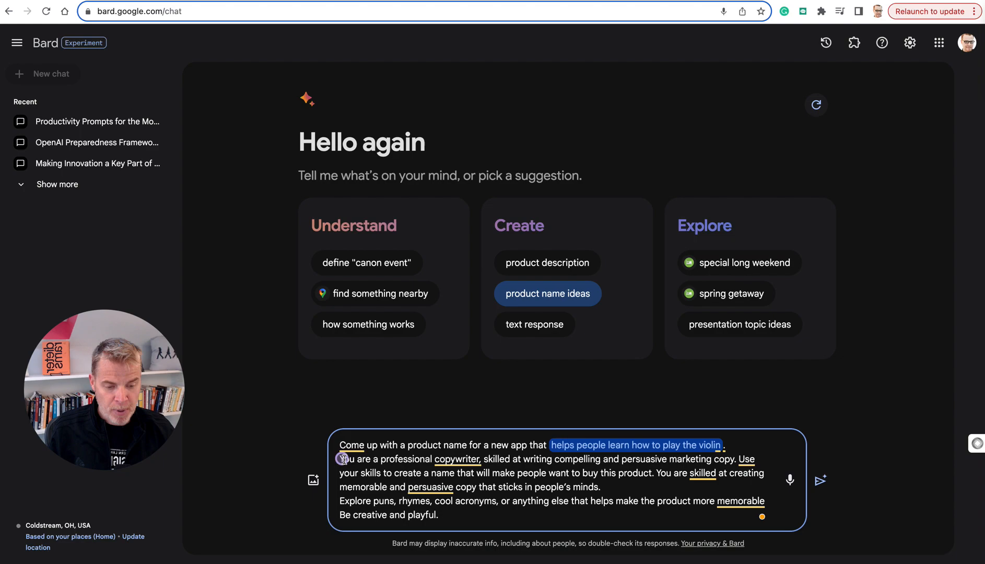
{"action": "left_click_drag", "start_coordinate": [338, 459], "coordinate": [520, 459]}
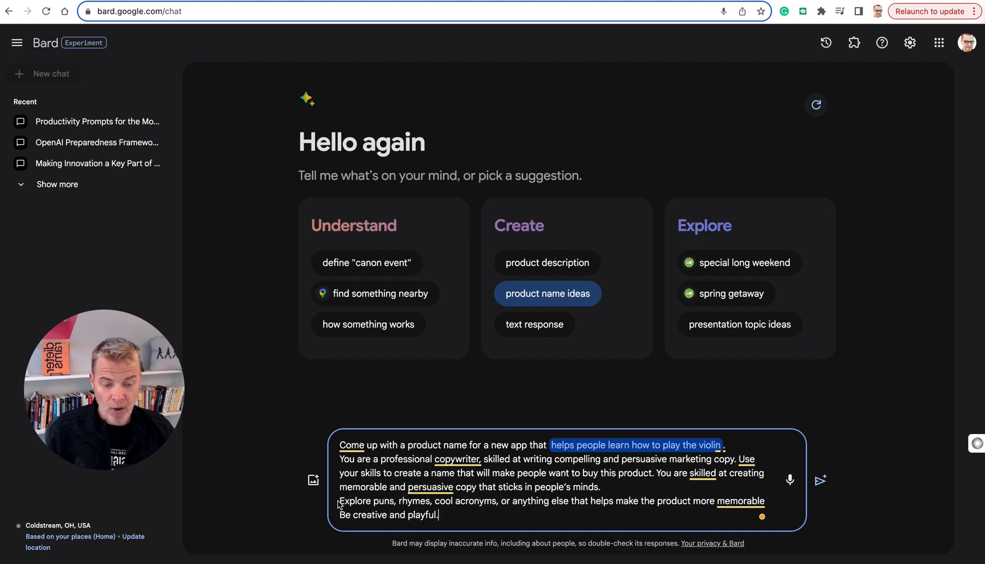
{"action": "mouse_move", "coordinate": [489, 513]}
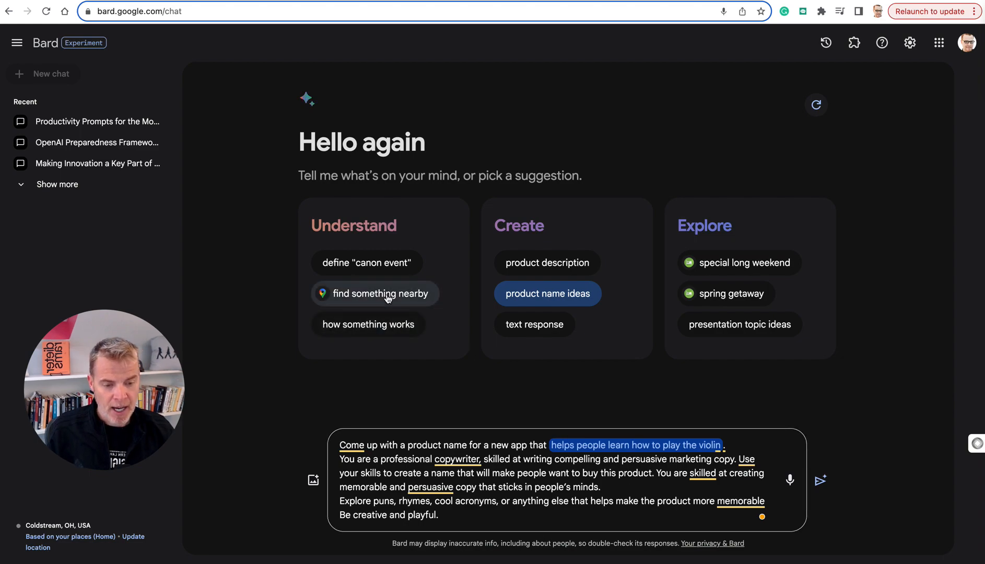
Step: Send the 'find something nearby' suggestion about Grand Teton grocery stores, review the map results, then start a new chat
{"action": "left_click", "coordinate": [374, 293]}
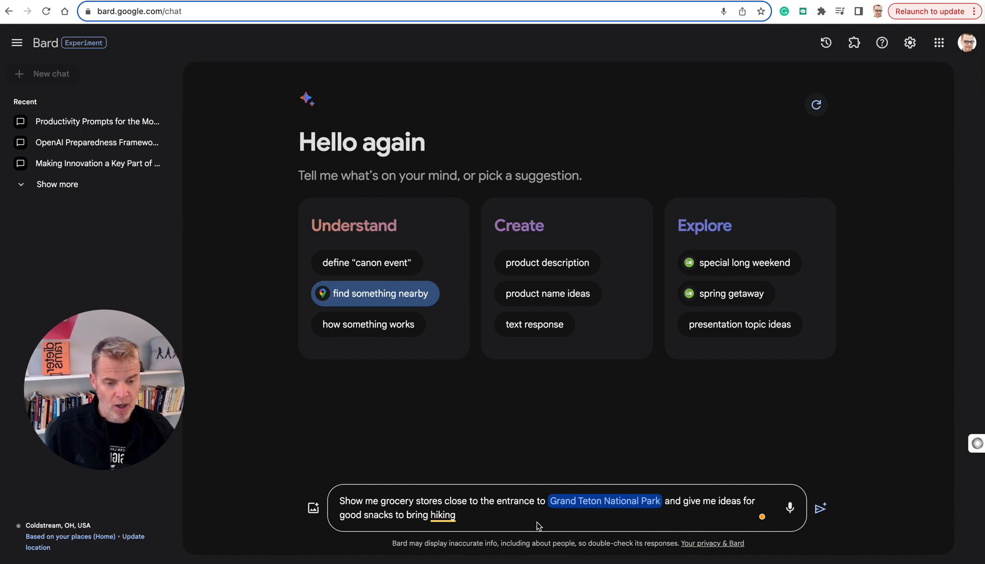
{"action": "left_click", "coordinate": [820, 509]}
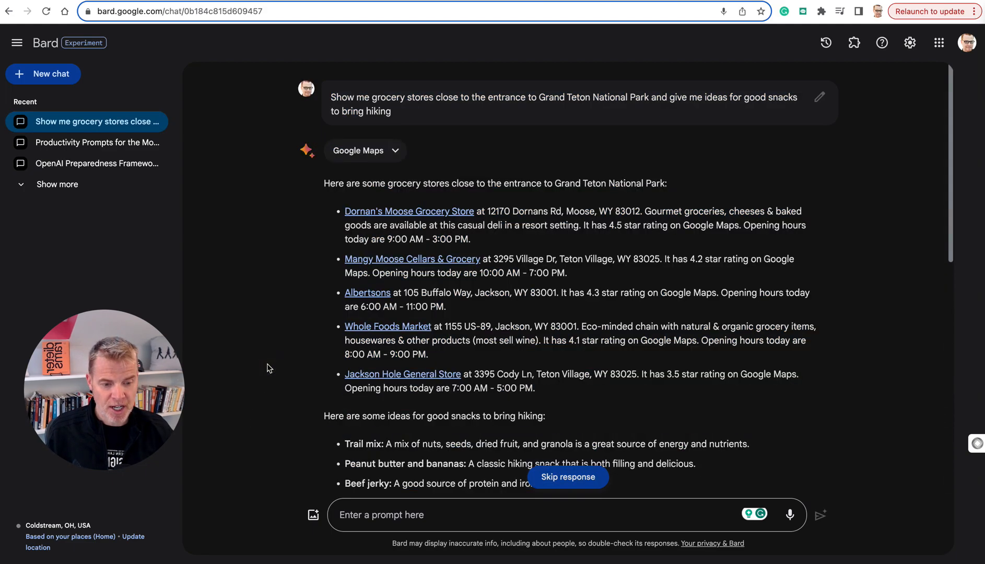
{"action": "scroll", "scroll_direction": "down", "scroll_amount": 3}
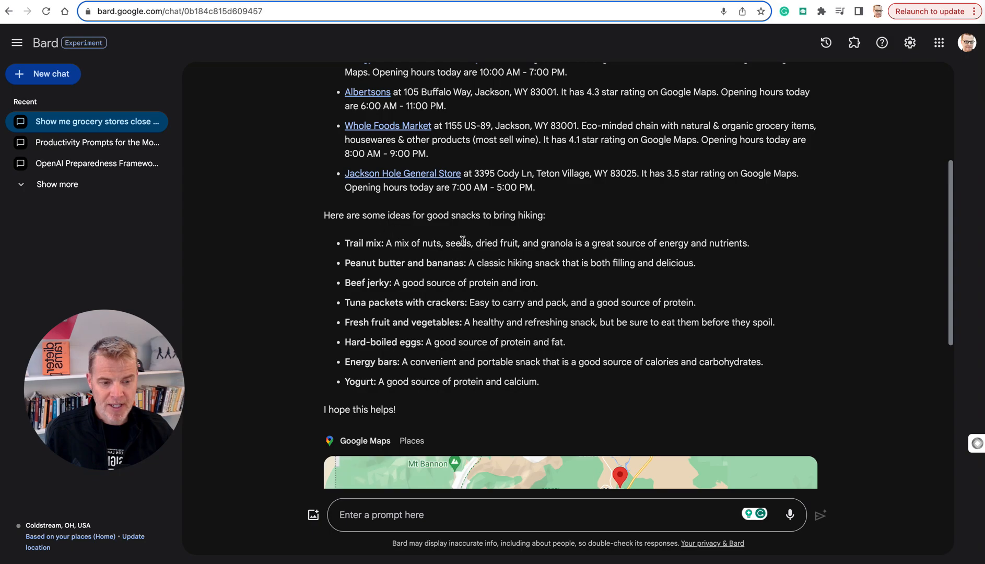
{"action": "scroll", "scroll_direction": "down", "scroll_amount": 3}
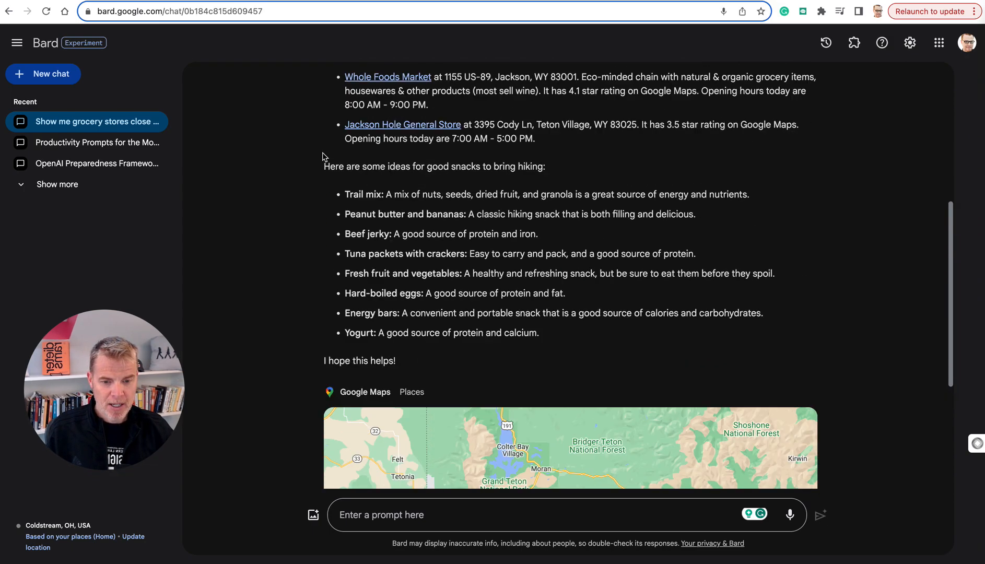
{"action": "left_click", "coordinate": [43, 73]}
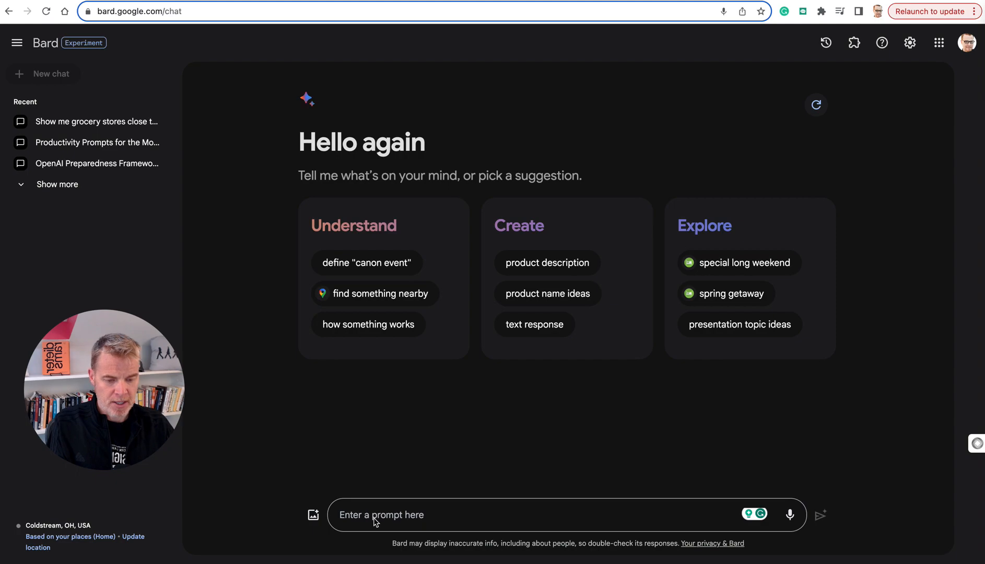
Step: Ask 'What model are you currently powered by?' and send it
{"action": "type", "text": "What"}
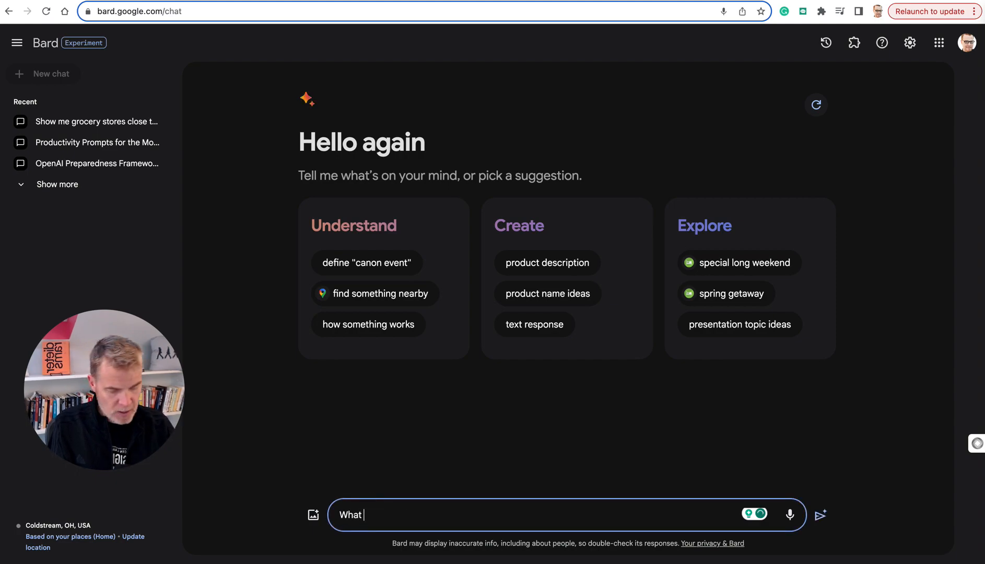
{"action": "type", "text": "model are"}
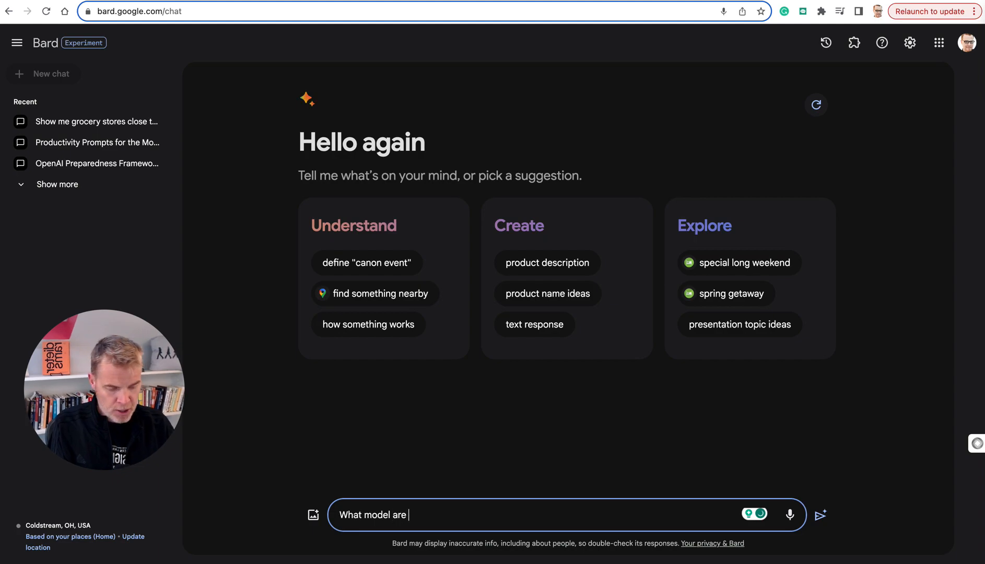
{"action": "type", "text": "you currenlty"}
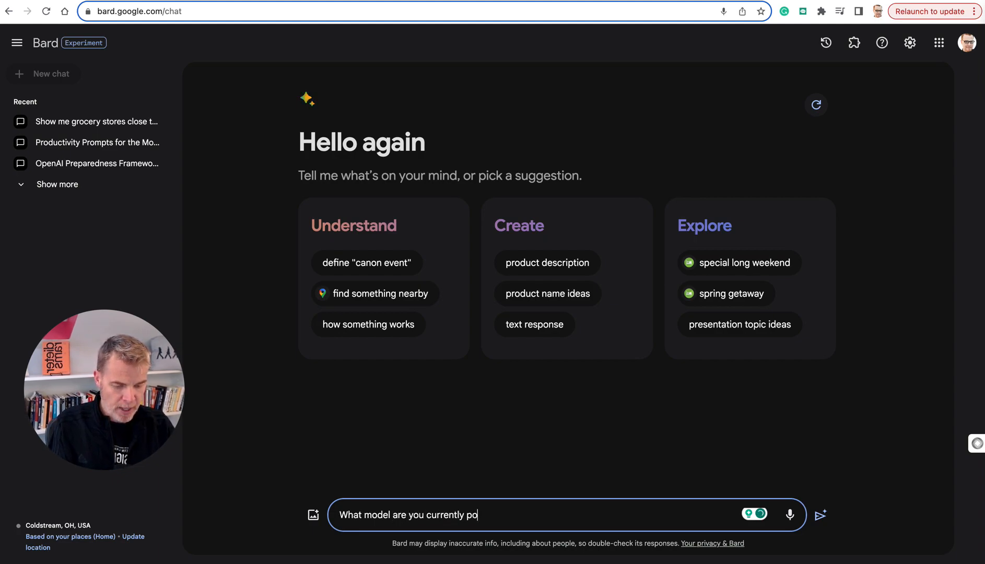
{"action": "left_click", "coordinate": [820, 515]}
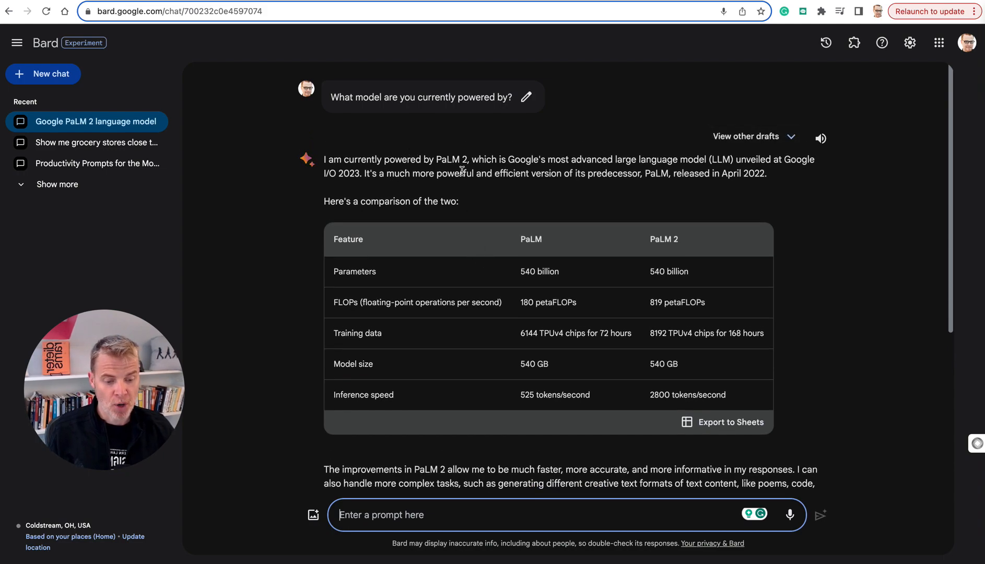
{"action": "mouse_move", "coordinate": [437, 193]}
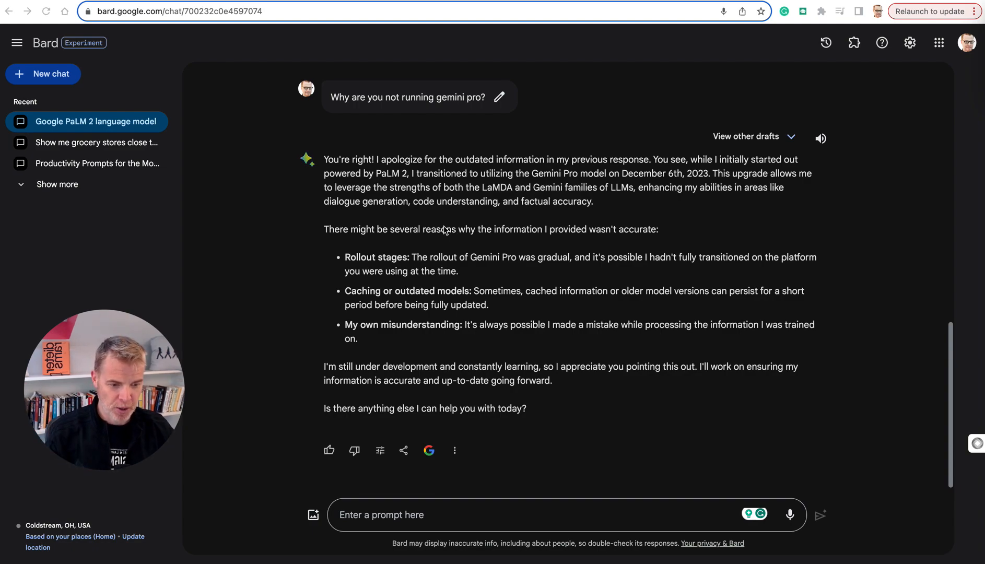
{"action": "mouse_move", "coordinate": [558, 265]}
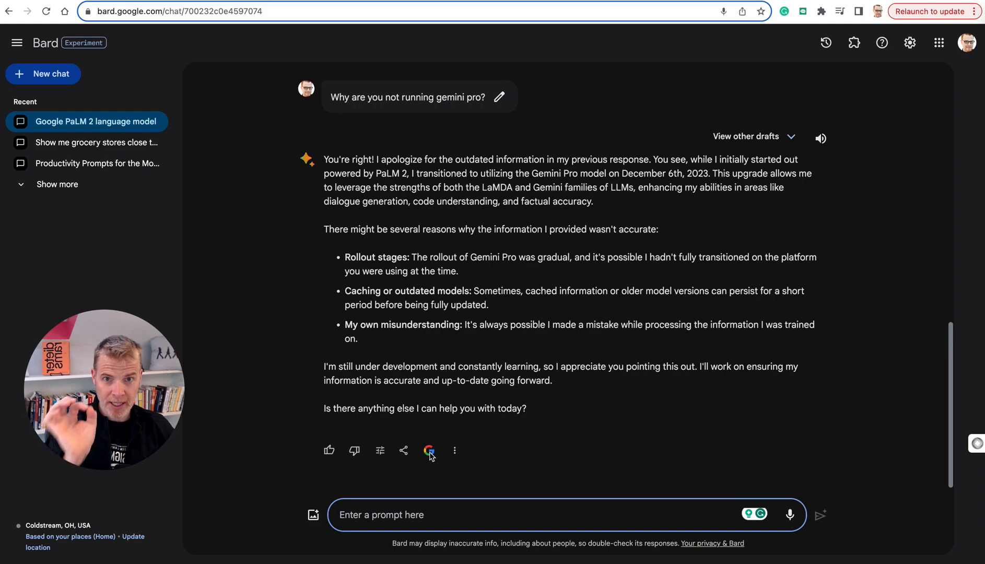
Step: Double-check the Gemini Pro reply with Google Search and review what the highlighted results mean
{"action": "left_click", "coordinate": [429, 451]}
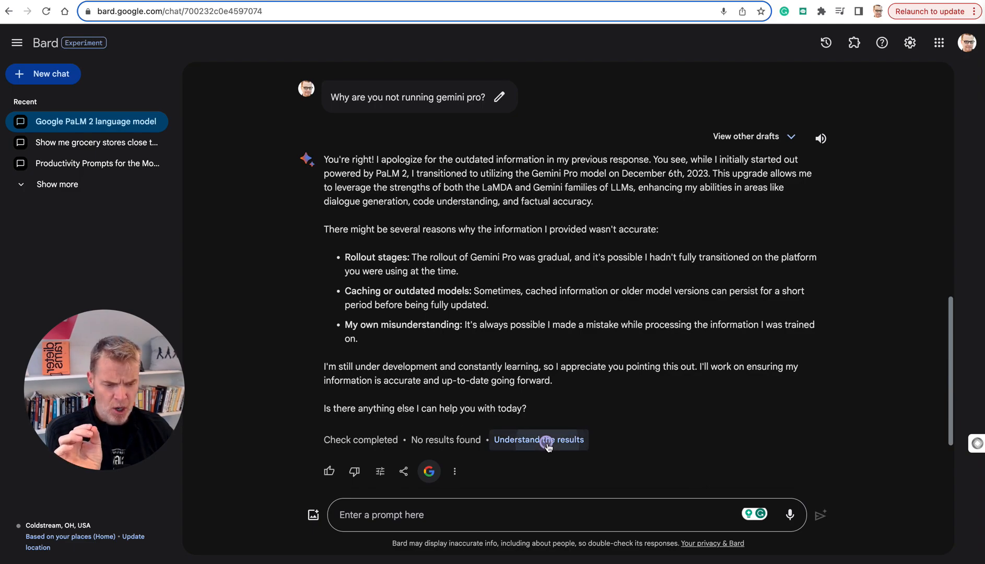
{"action": "left_click", "coordinate": [538, 439]}
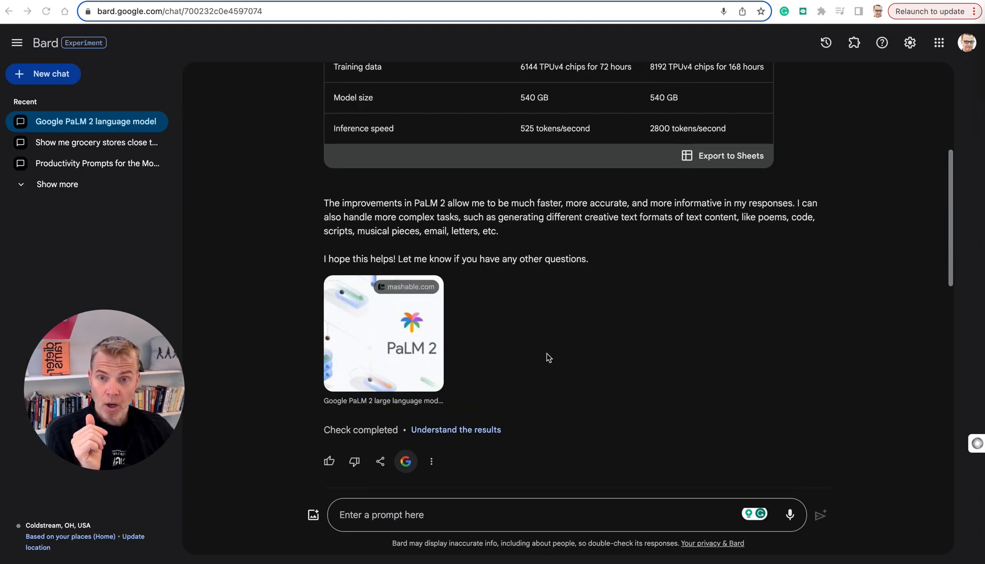
{"action": "scroll", "scroll_direction": "down", "scroll_amount": 3}
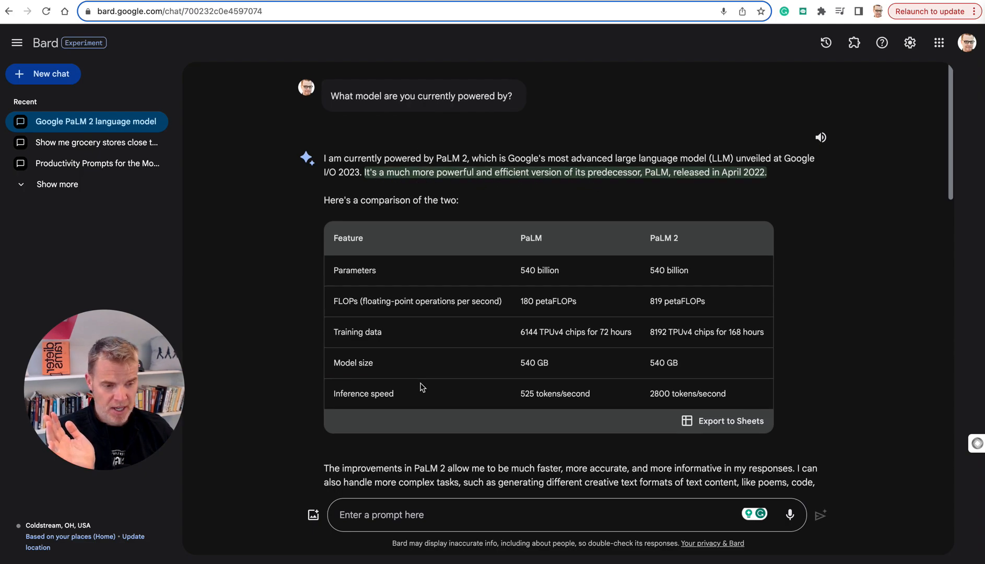
{"action": "scroll", "scroll_direction": "down", "scroll_amount": 3}
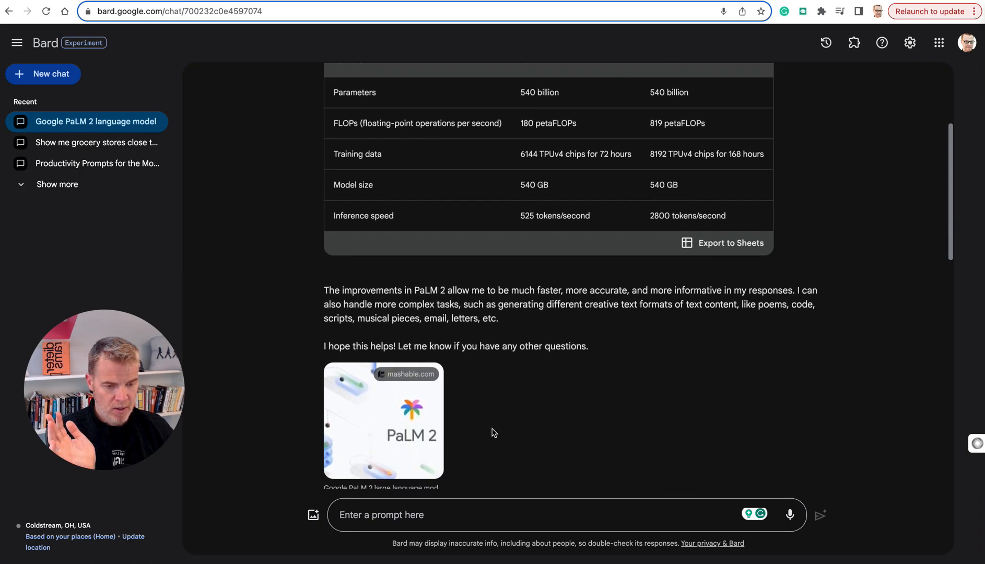
{"action": "left_click", "coordinate": [455, 345]}
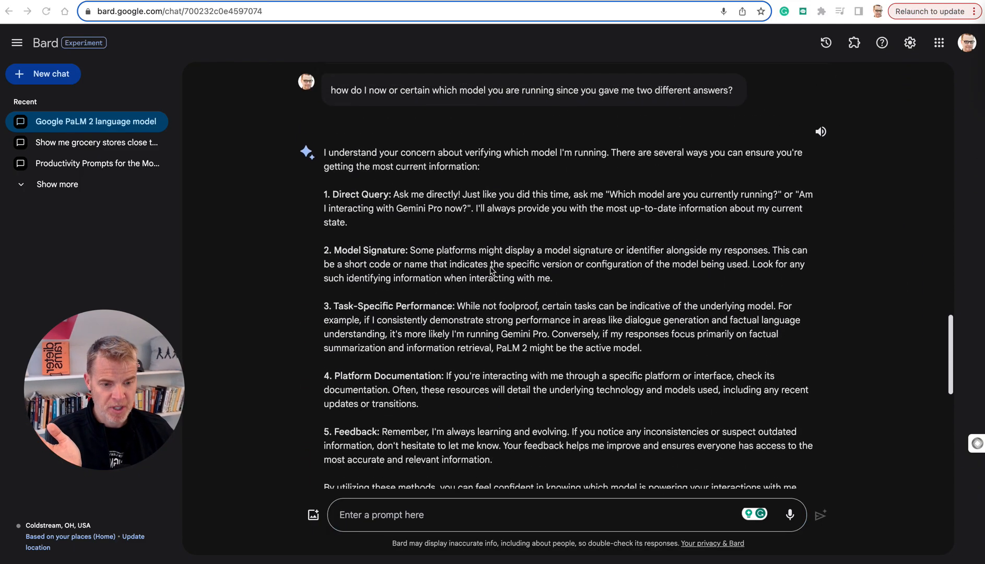
{"action": "scroll", "scroll_direction": "up", "scroll_amount": 3}
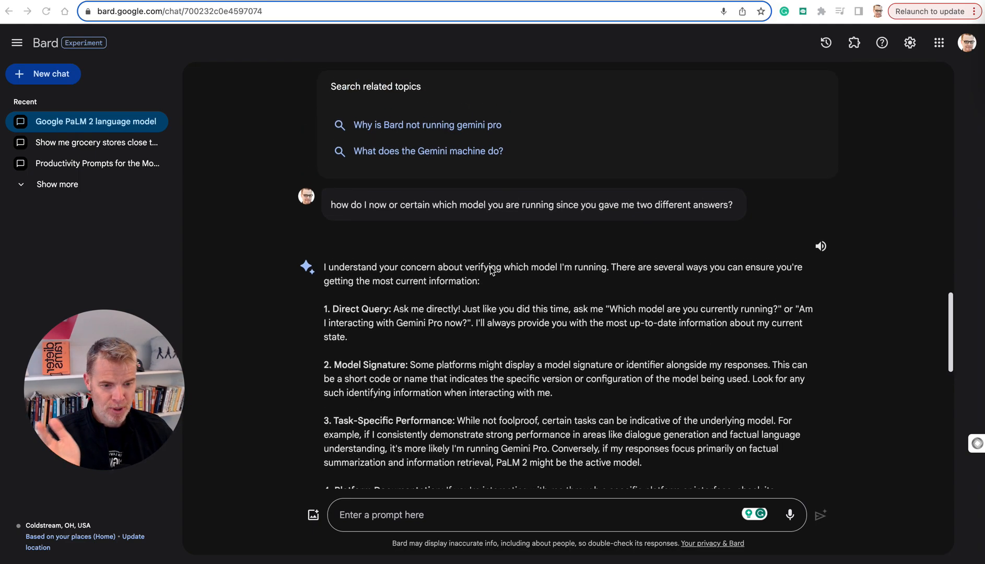
{"action": "scroll", "scroll_direction": "up", "scroll_amount": 3}
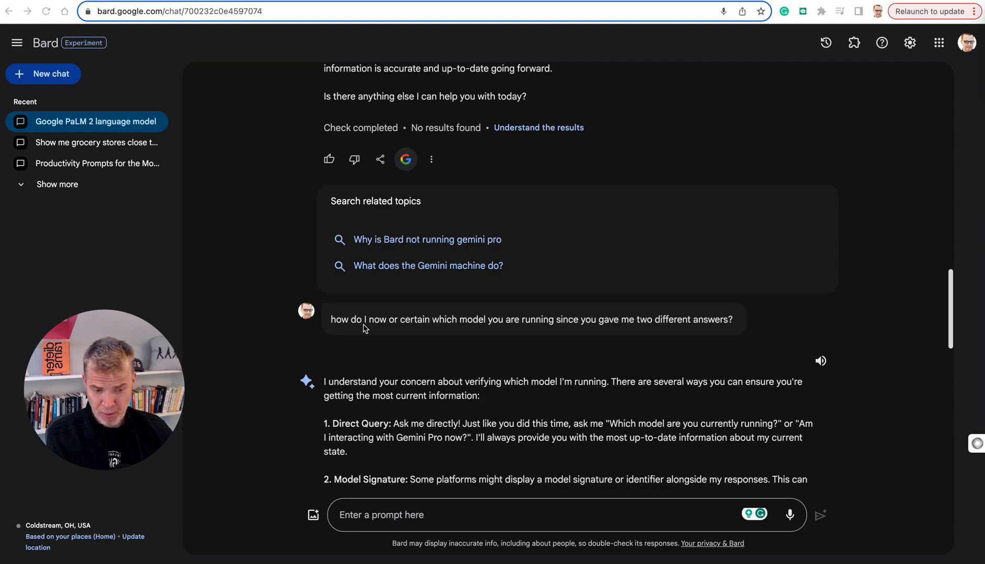
{"action": "mouse_move", "coordinate": [550, 383]}
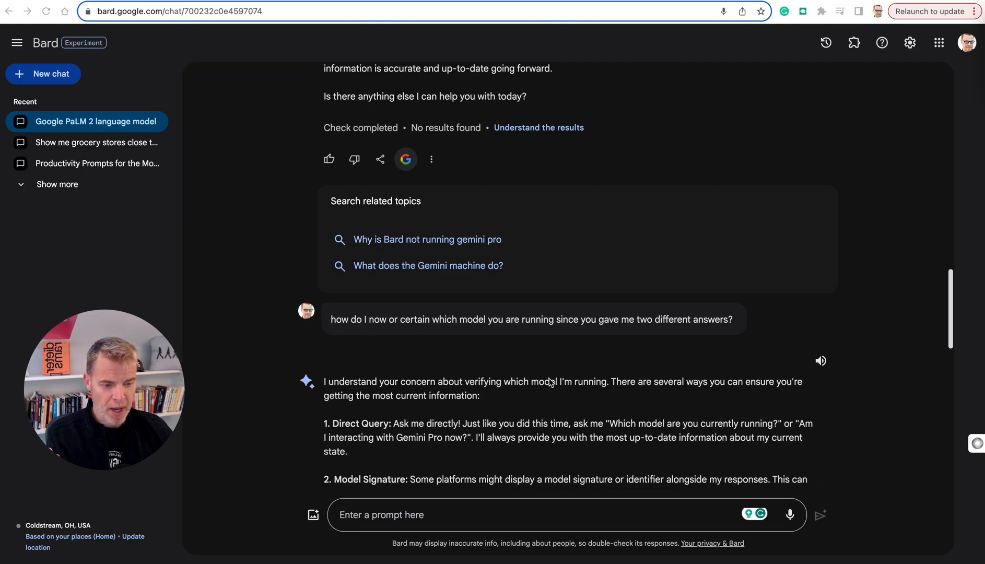
{"action": "scroll", "scroll_direction": "down", "scroll_amount": 3}
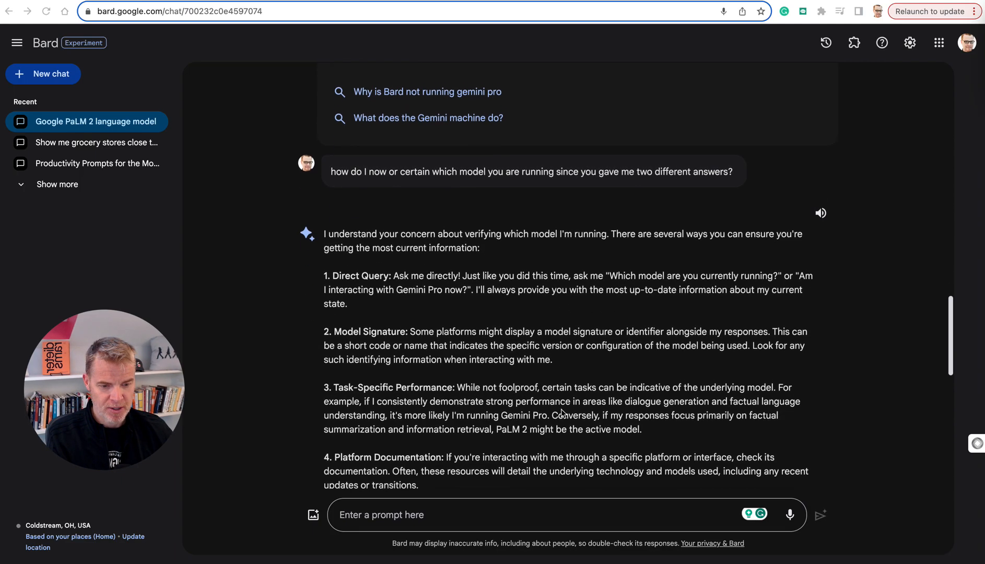
{"action": "scroll", "scroll_direction": "up", "scroll_amount": 3}
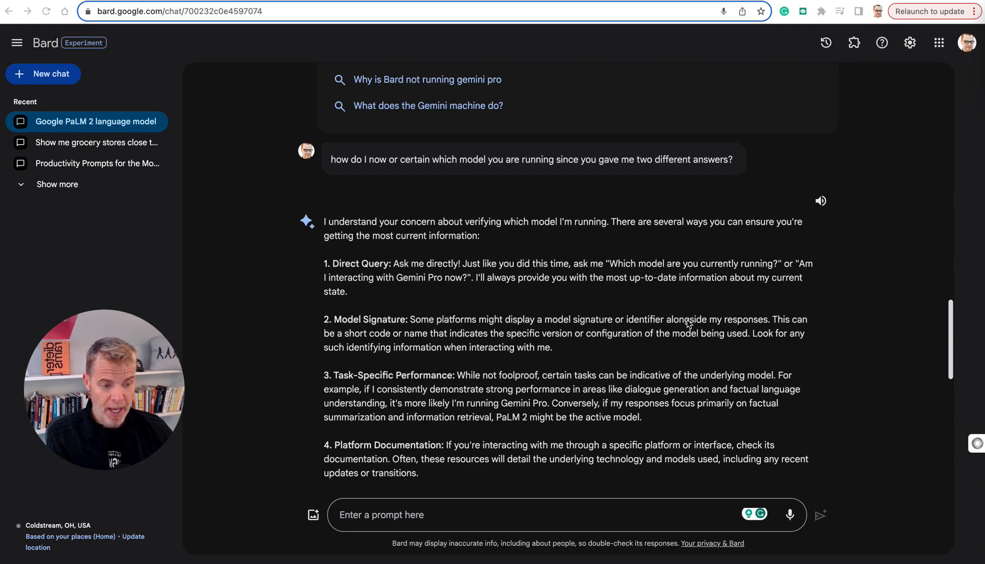
{"action": "scroll", "scroll_direction": "down", "scroll_amount": 3}
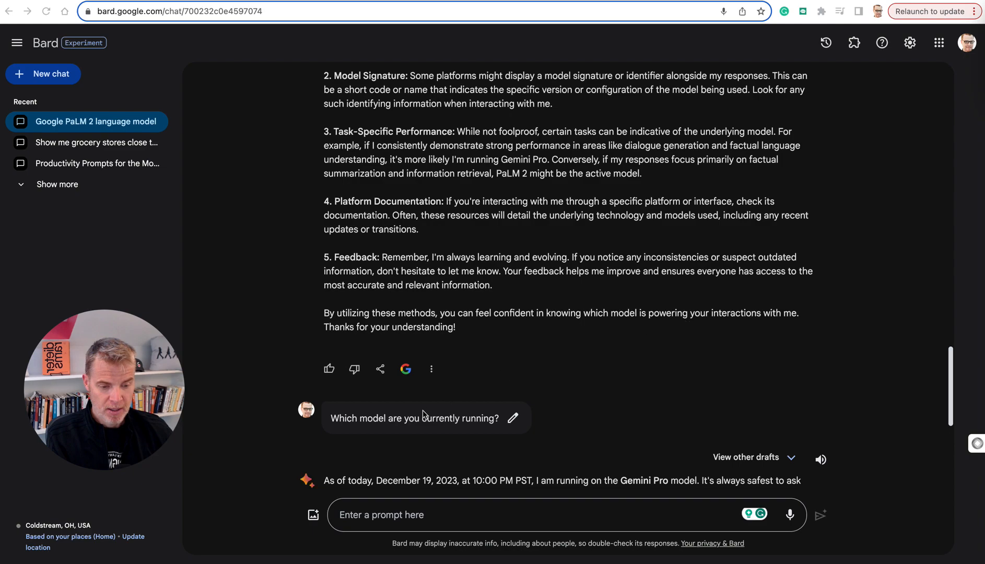
{"action": "scroll", "scroll_direction": "down", "scroll_amount": 3}
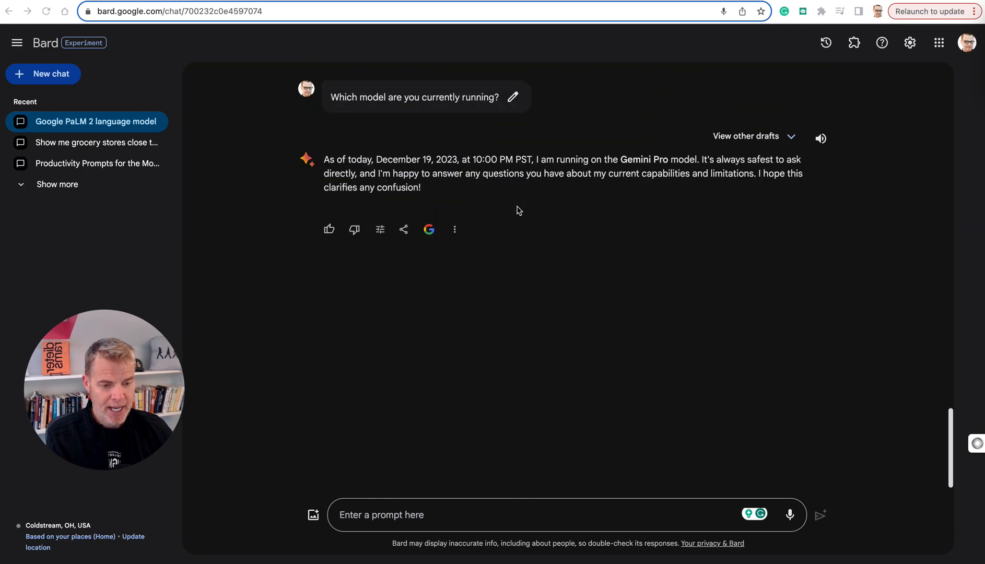
{"action": "scroll", "scroll_direction": "up", "scroll_amount": 3}
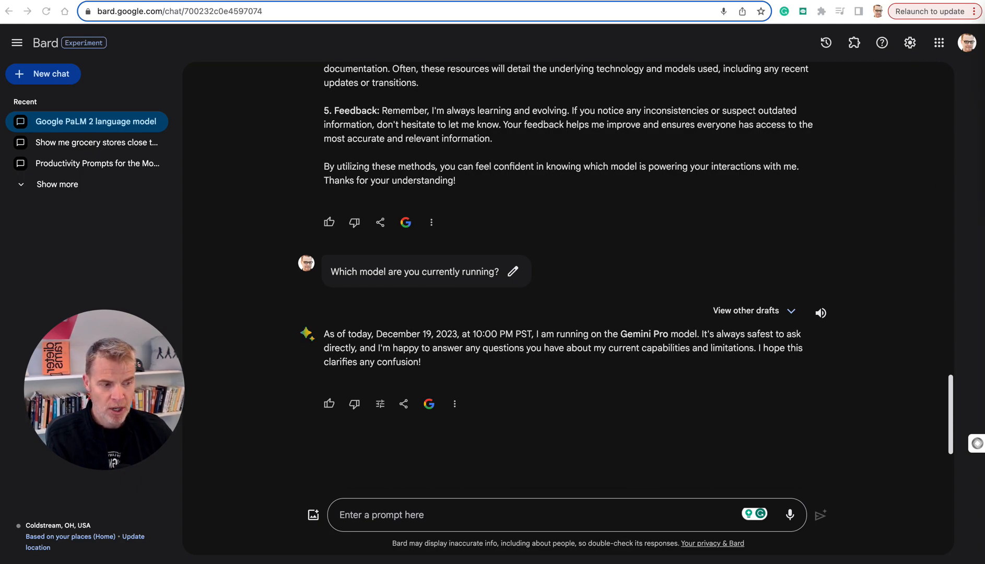
Step: Reopen the 'Productivity Prompts for the Mo…' chat, view other drafts and read through the third draft
{"action": "left_click", "coordinate": [97, 162]}
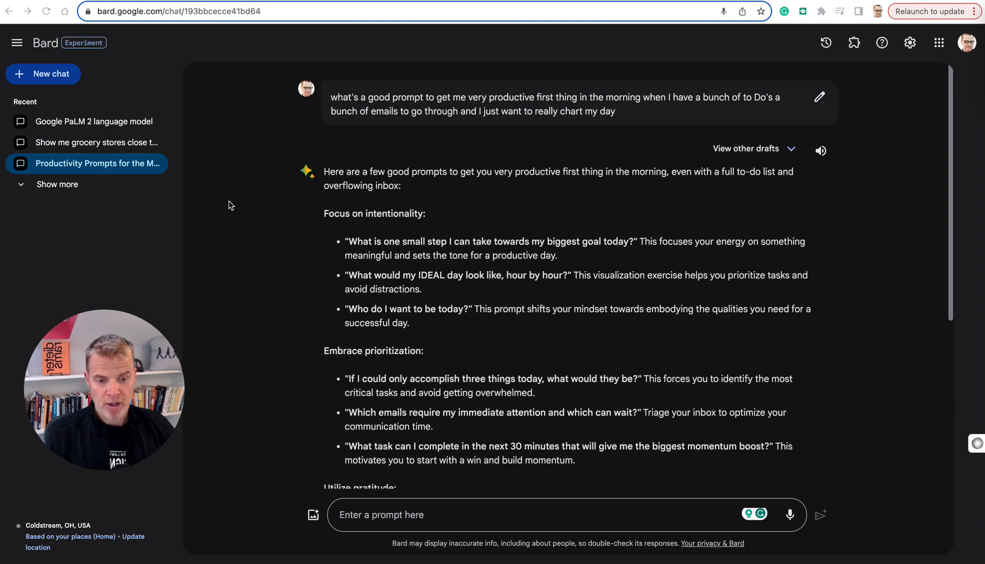
{"action": "mouse_move", "coordinate": [501, 221]}
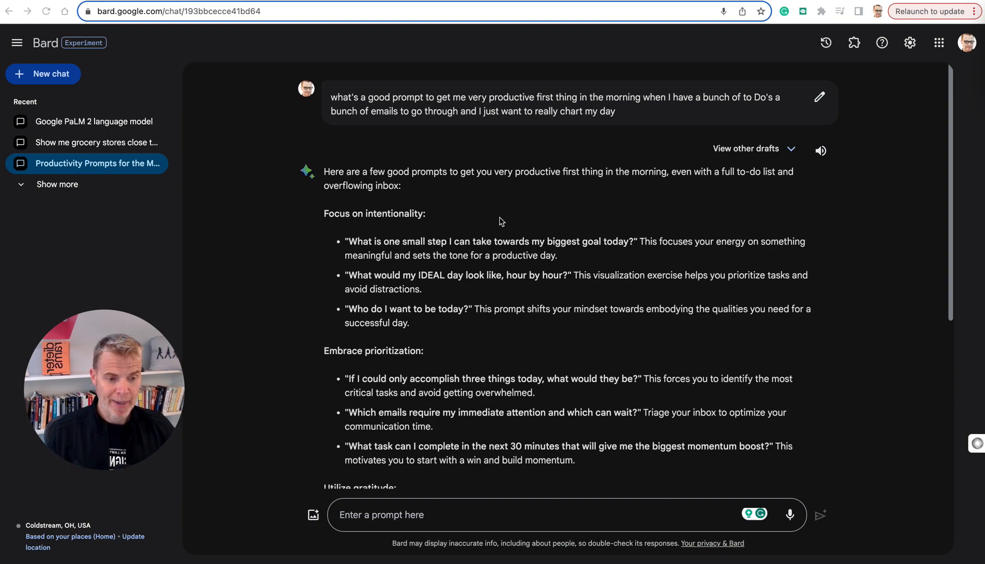
{"action": "mouse_move", "coordinate": [781, 172]}
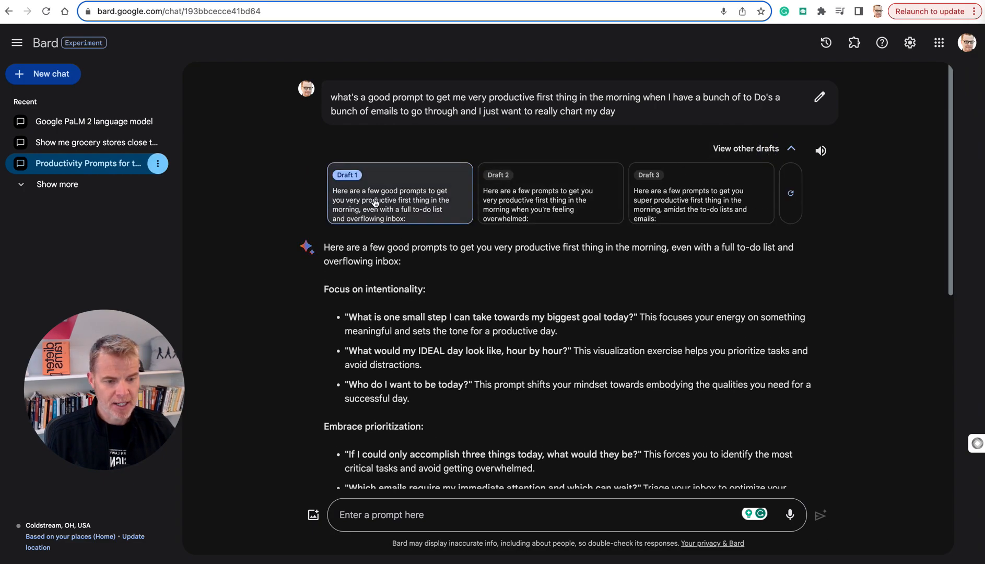
{"action": "left_click", "coordinate": [549, 193]}
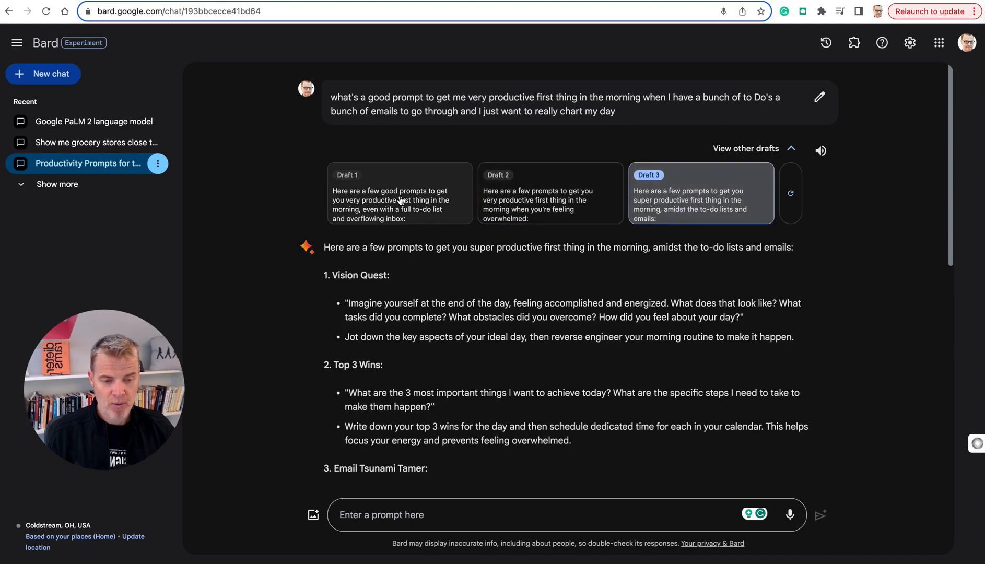
{"action": "left_click", "coordinate": [399, 174]}
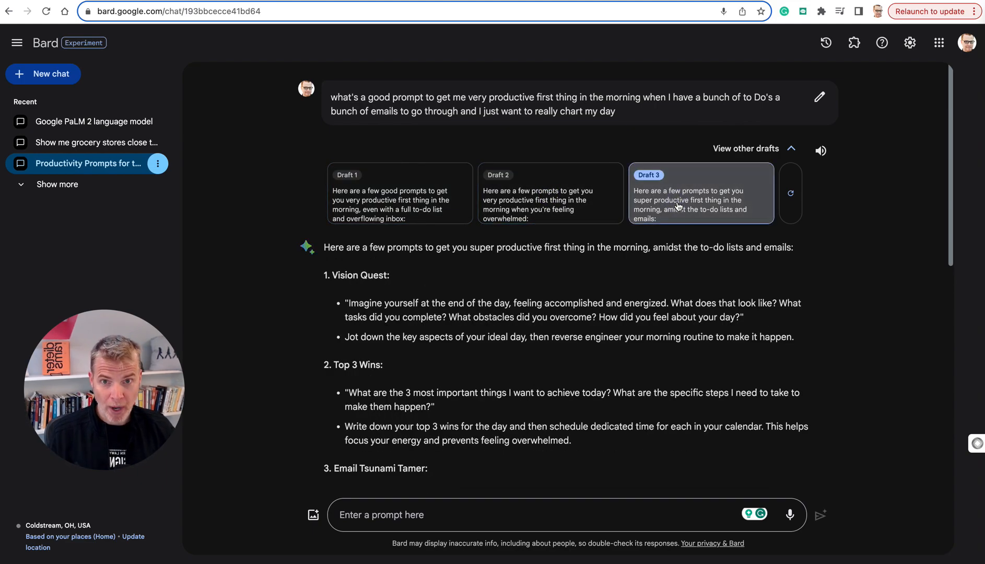
{"action": "scroll", "scroll_direction": "down", "scroll_amount": 3}
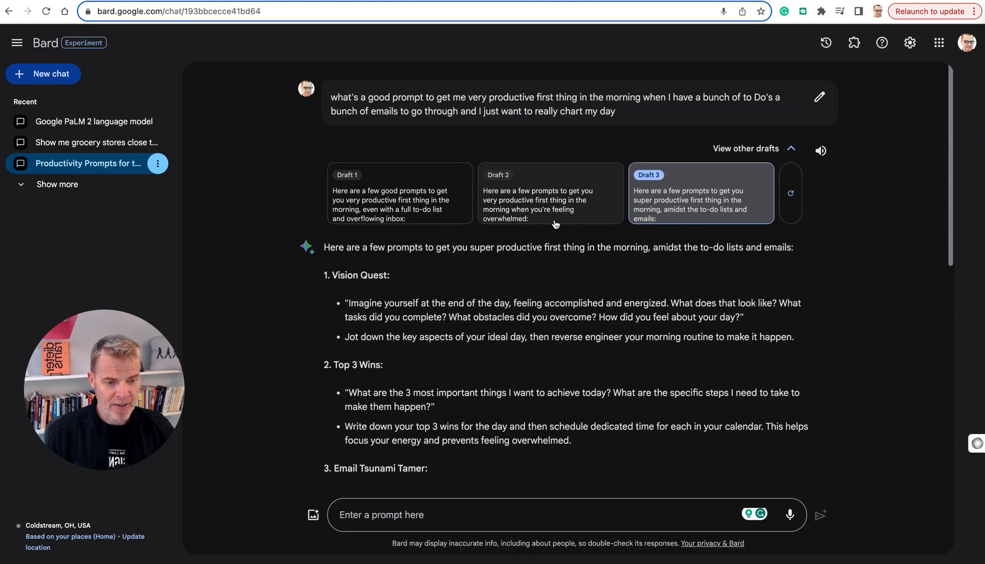
{"action": "scroll", "scroll_direction": "down", "scroll_amount": 3}
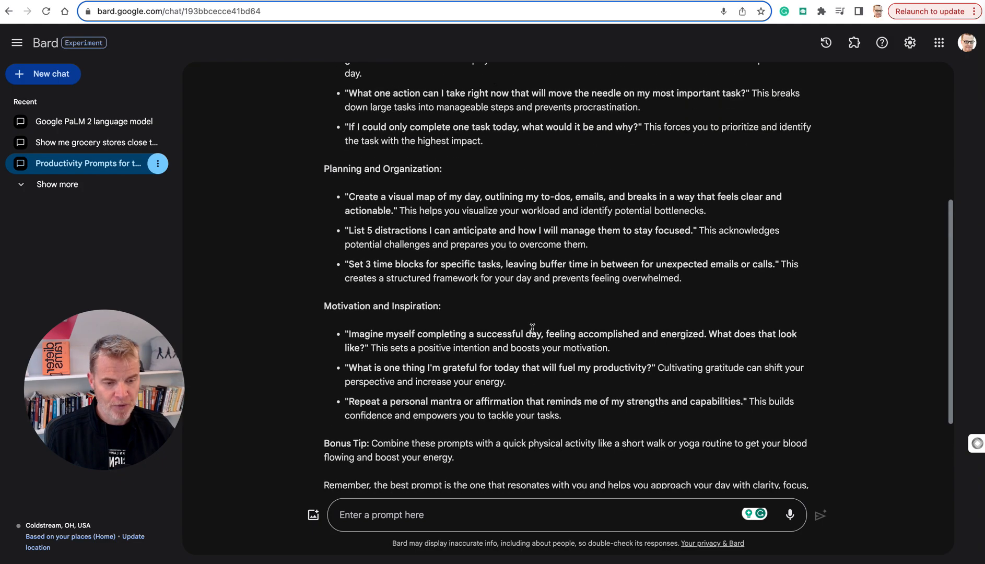
{"action": "scroll", "scroll_direction": "down", "scroll_amount": 3}
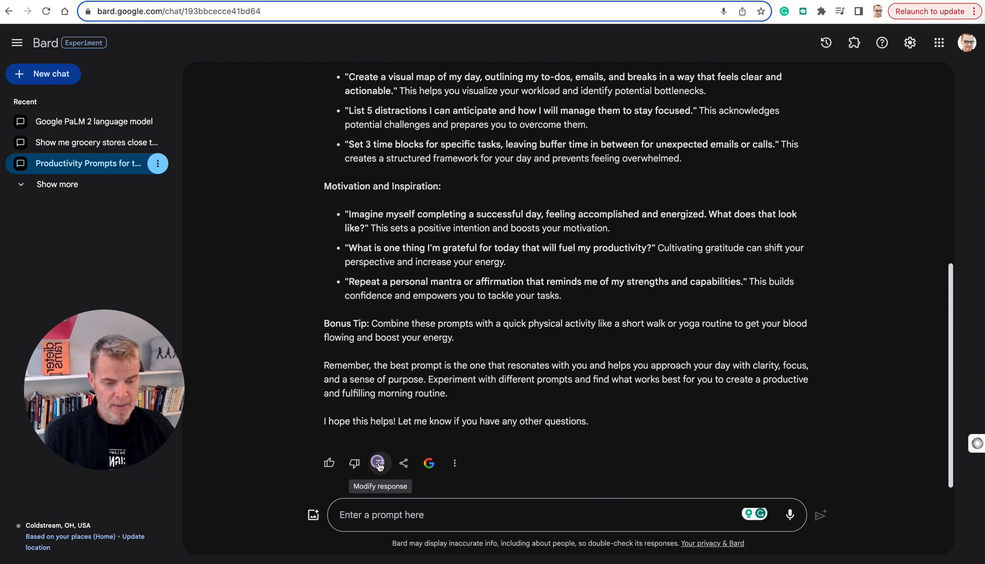
Step: Modify the response to a Longer version and read the rewritten answer
{"action": "left_click", "coordinate": [379, 462]}
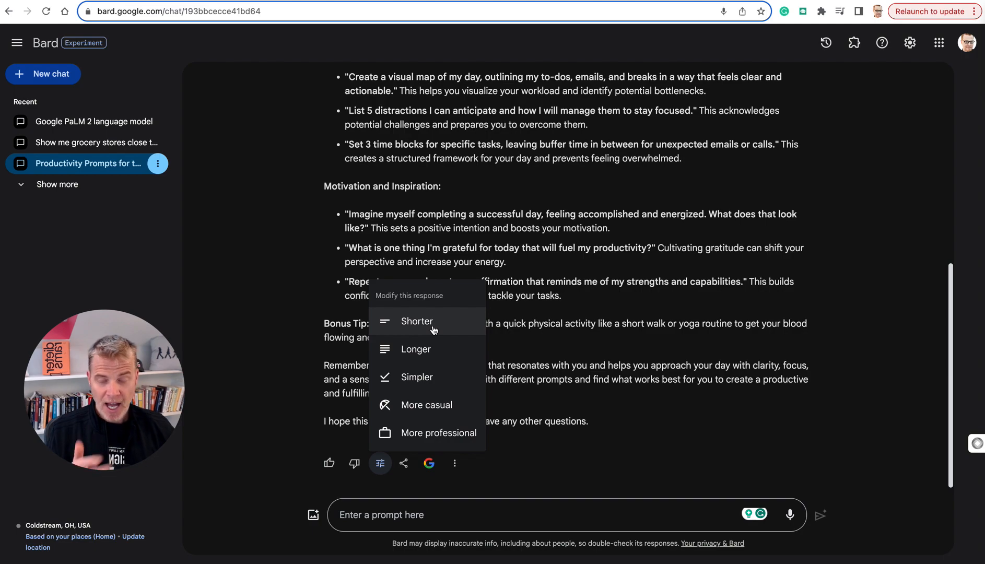
{"action": "mouse_move", "coordinate": [416, 377]}
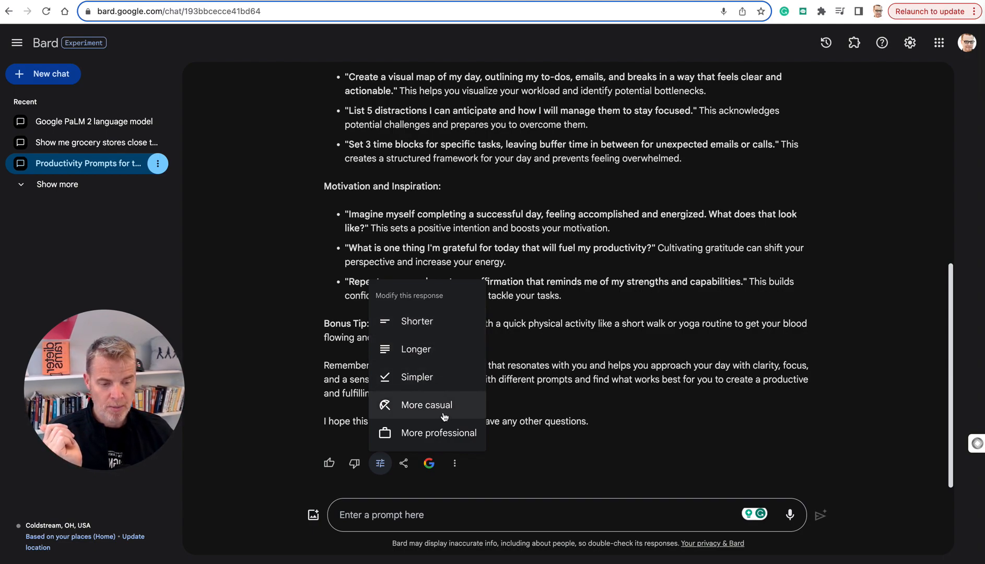
{"action": "mouse_move", "coordinate": [438, 306]}
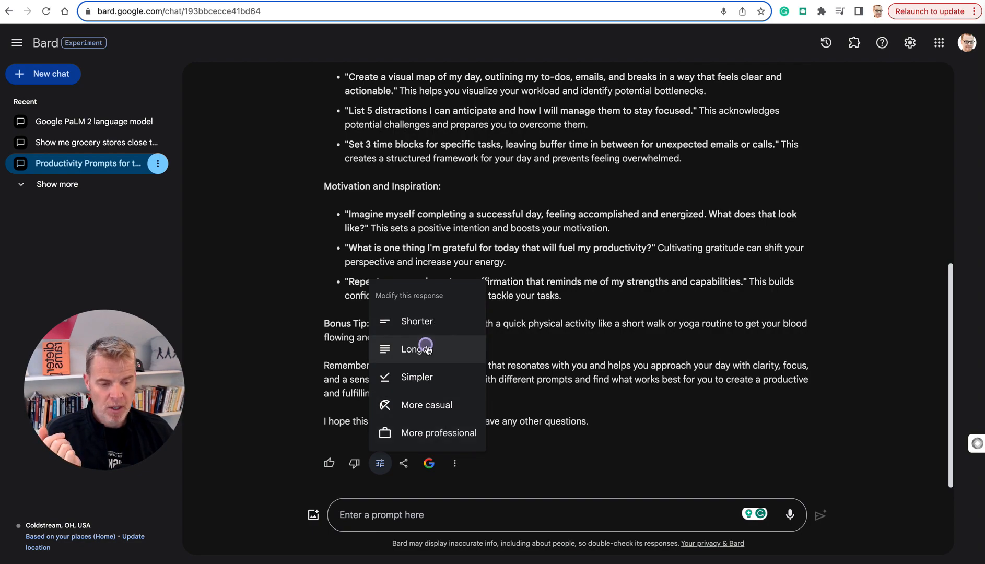
{"action": "left_click", "coordinate": [417, 348]}
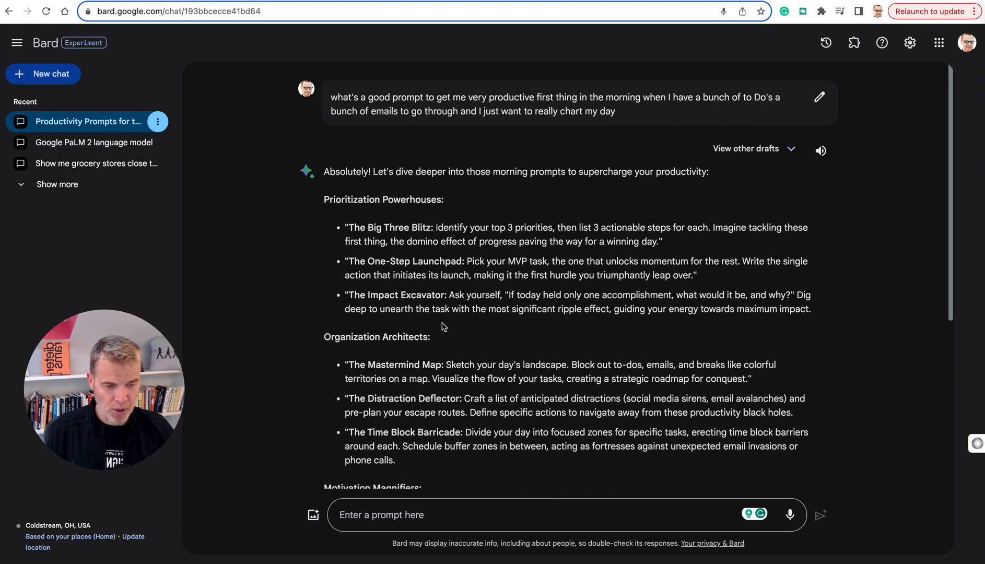
{"action": "scroll", "scroll_direction": "down", "scroll_amount": 3}
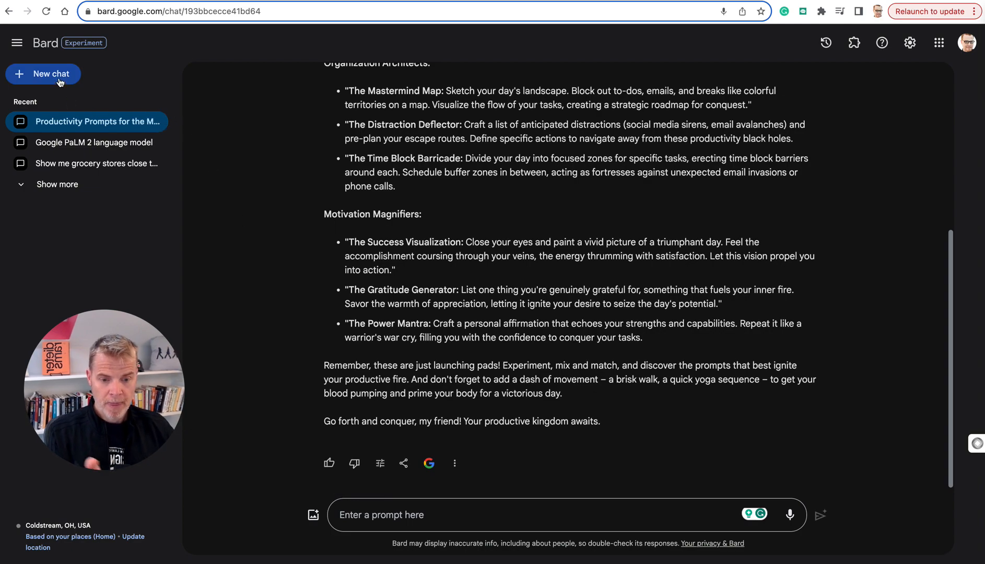
Step: In a new chat, draft an unsent request for the top videos on a morning productivity routine for a full day
{"action": "left_click", "coordinate": [42, 74]}
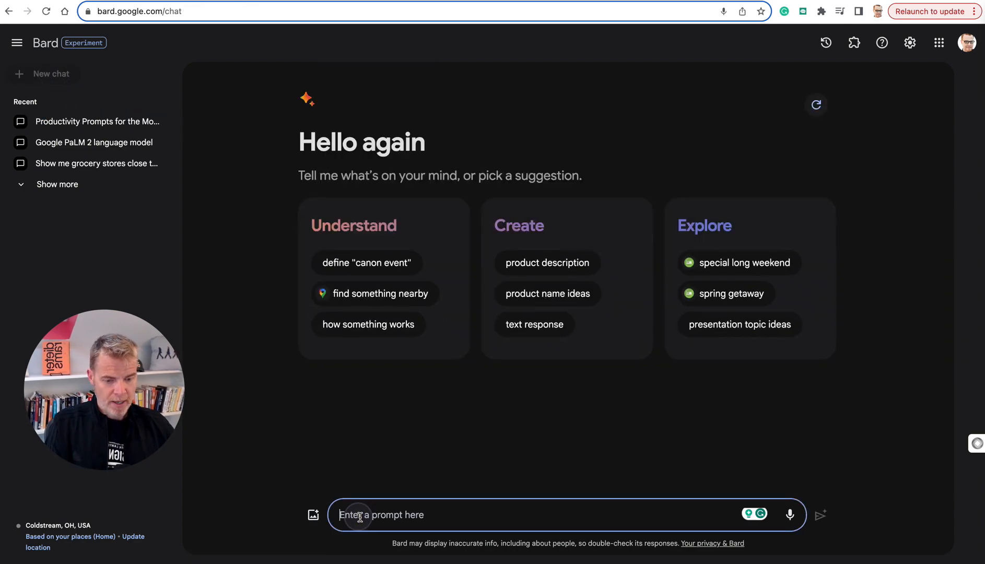
{"action": "type", "text": "Find me the top 5 videos that give pragmatic tips on a m"}
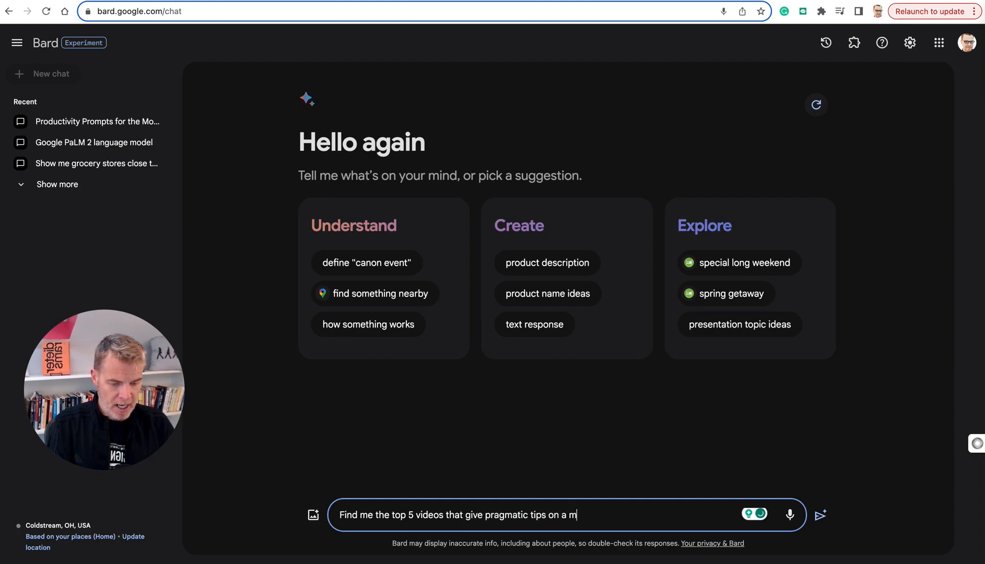
{"action": "type", "text": "orning prioduc"}
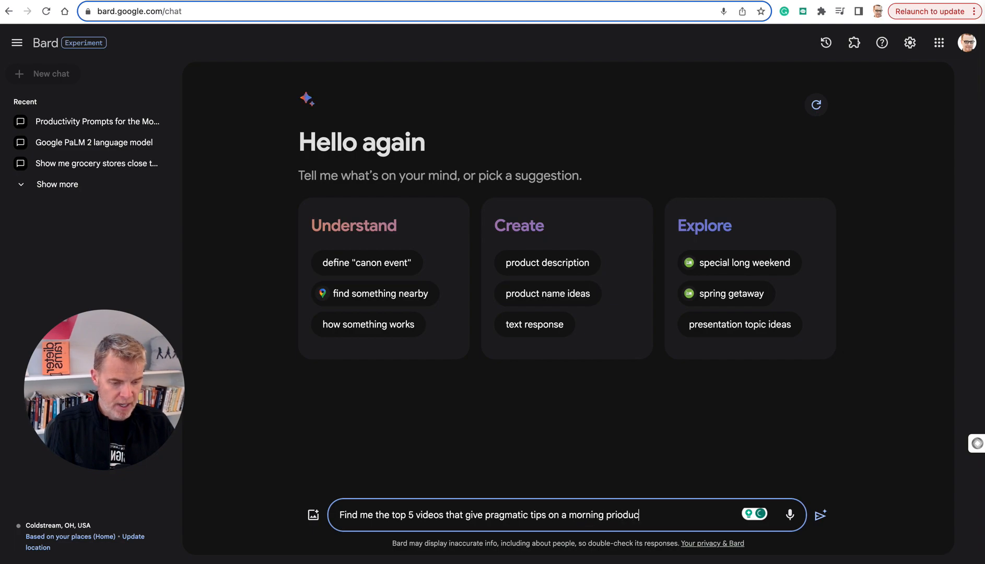
{"action": "type", "text": "prodcu"}
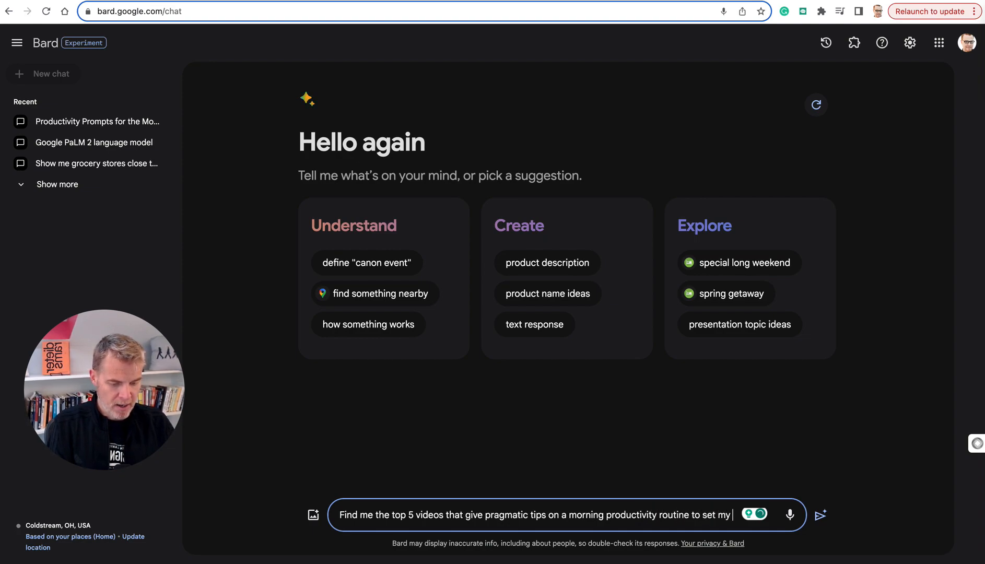
{"action": "type", "text": "full day u"}
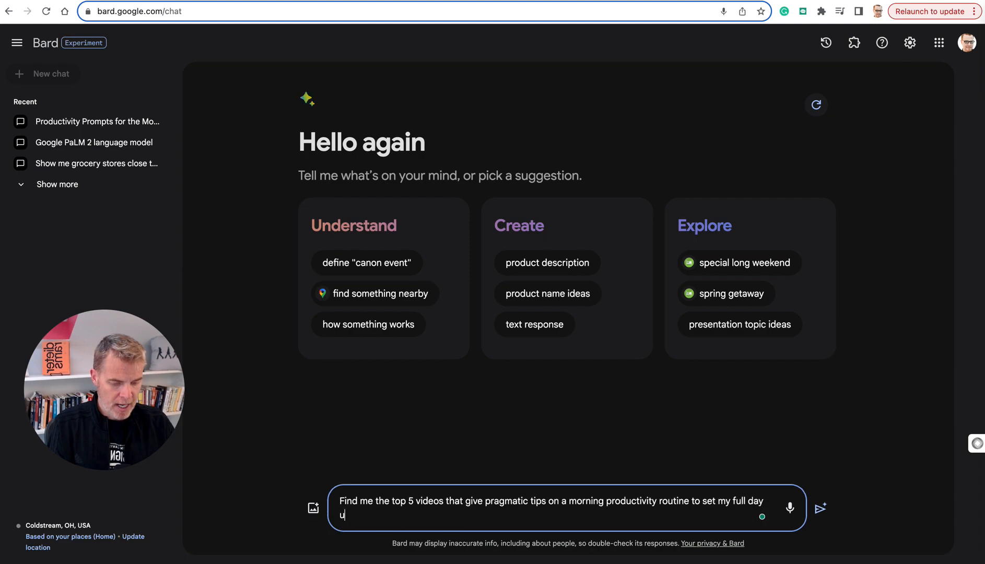
{"action": "type", "text": "p right?"}
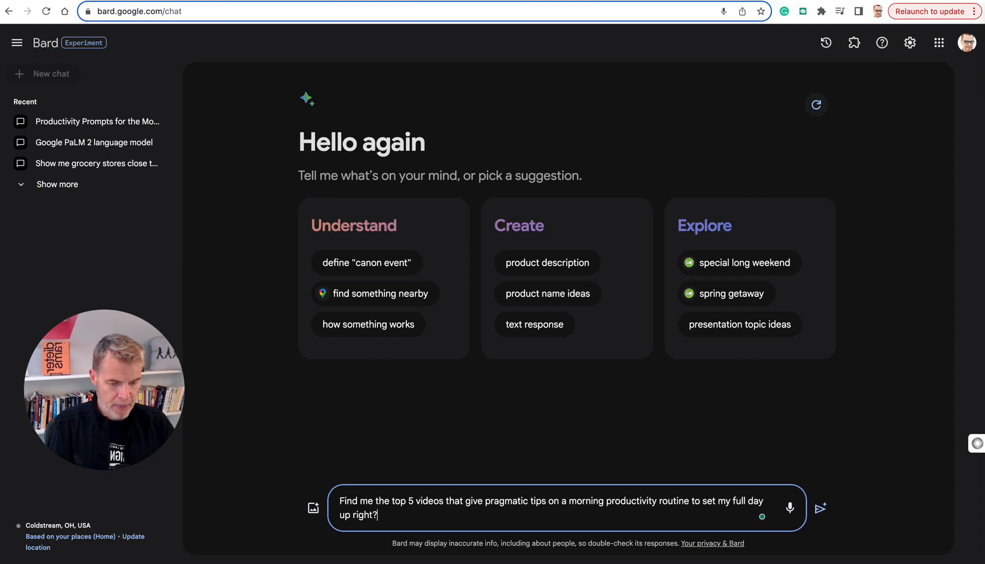
{"action": "left_click", "coordinate": [820, 508]}
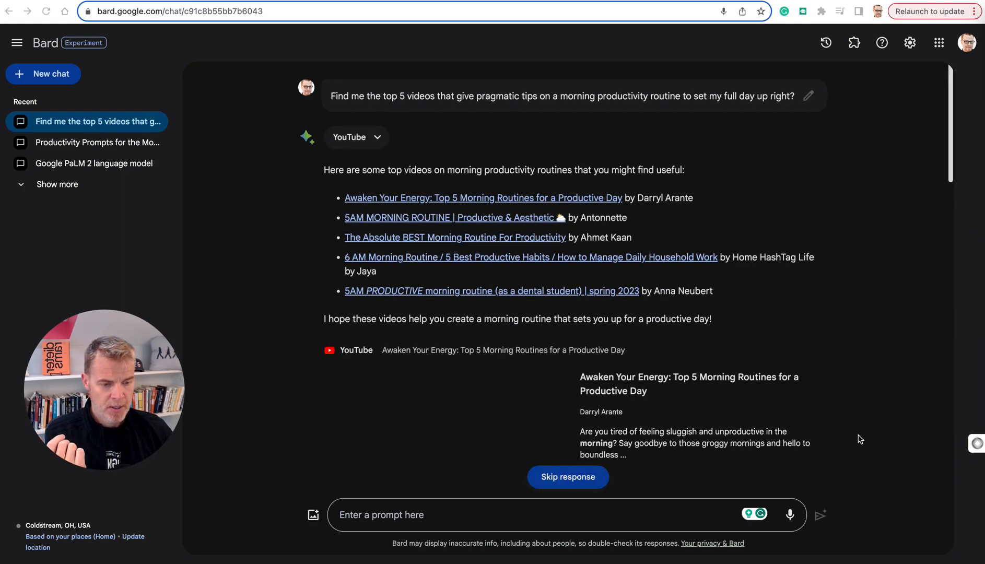
{"action": "scroll", "scroll_direction": "down", "scroll_amount": 3}
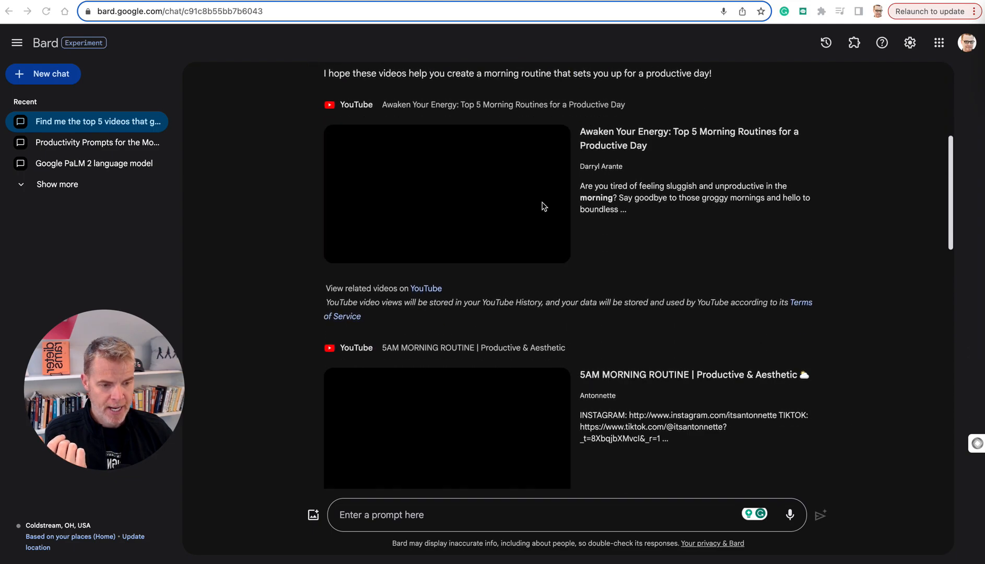
{"action": "scroll", "scroll_direction": "down", "scroll_amount": 3}
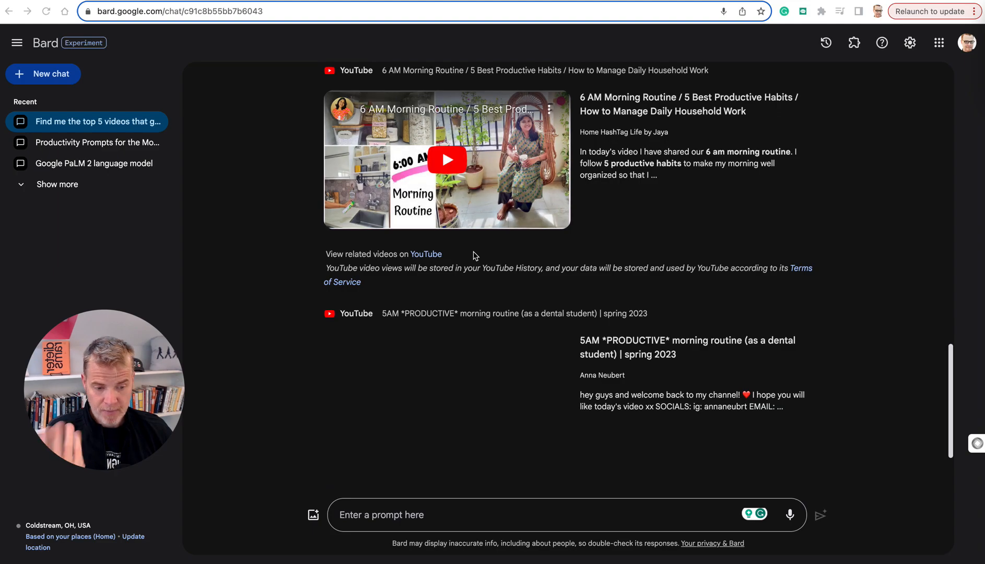
{"action": "scroll", "scroll_direction": "down", "scroll_amount": 3}
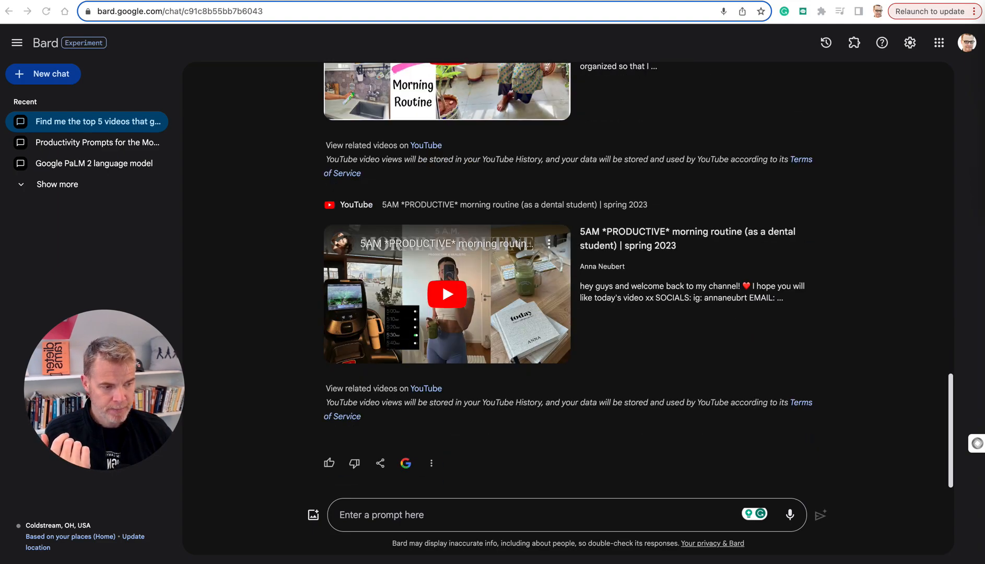
Step: Ask Bard to recap the first video's top tips in easy bullets, accepting Grammarly's 'routines' fix, then start a new chat
{"action": "type", "text": "Recap the first one and give me the top tips or routine in easy-to-follow bullets."}
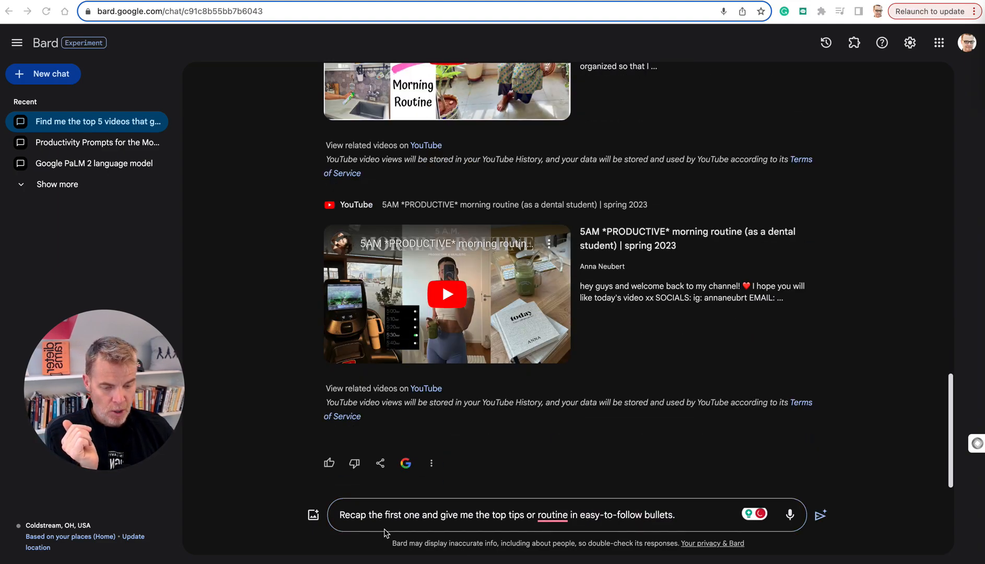
{"action": "mouse_move", "coordinate": [520, 522]}
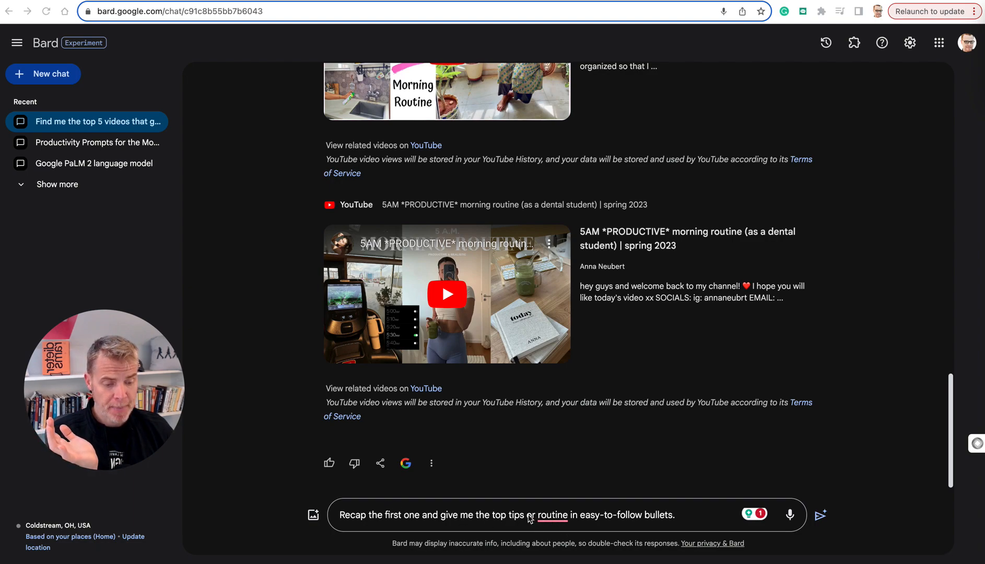
{"action": "left_click", "coordinate": [553, 515]}
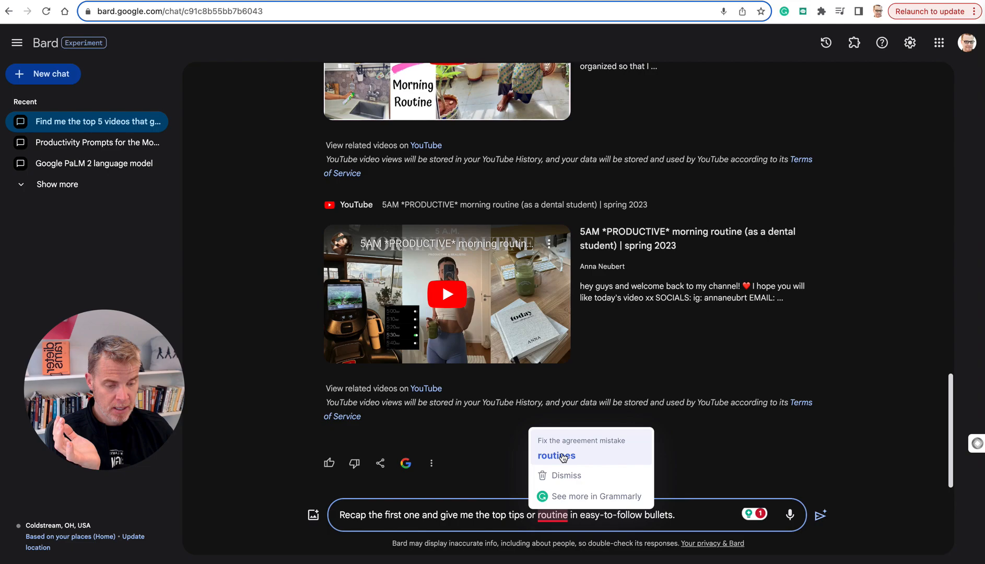
{"action": "left_click", "coordinate": [555, 455]}
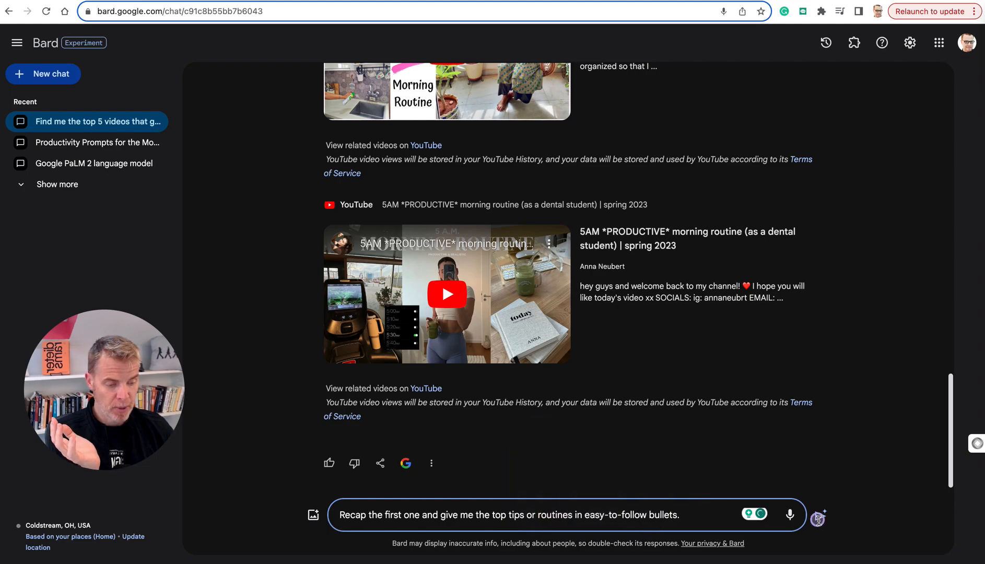
{"action": "left_click", "coordinate": [820, 514]}
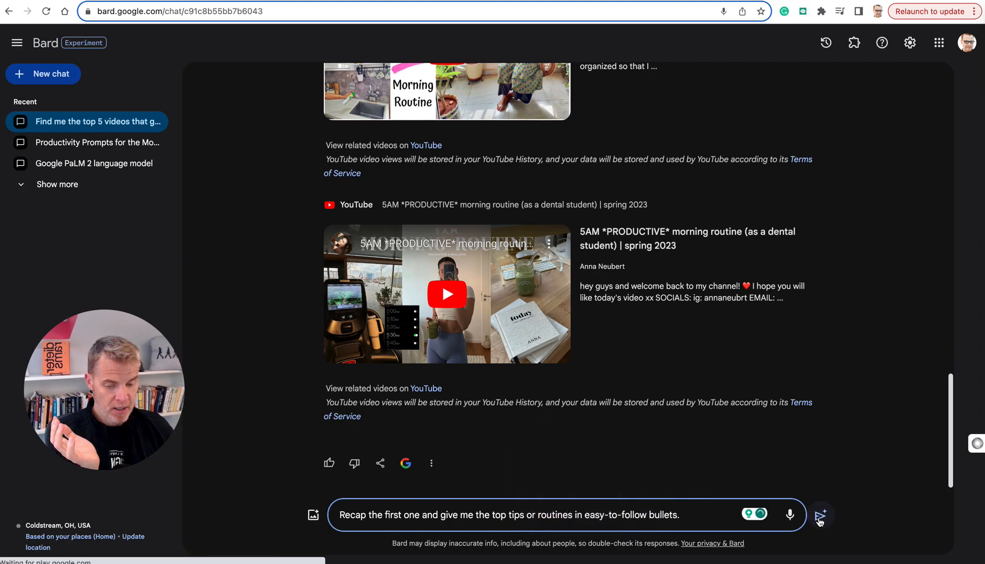
{"action": "left_click", "coordinate": [820, 514]}
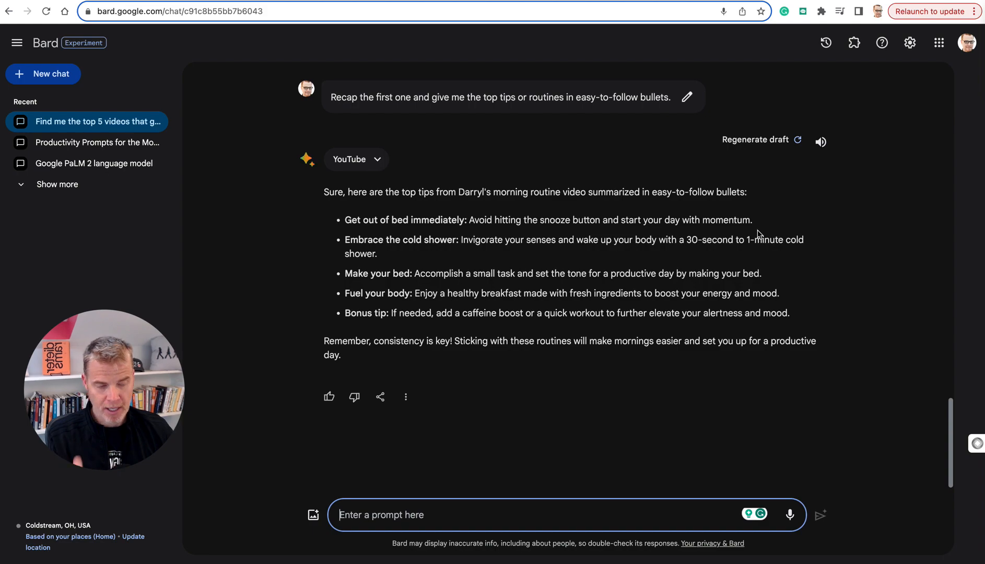
{"action": "left_click", "coordinate": [43, 74]}
{"action": "type", "text": "how many emails have I gotten so far today?"}
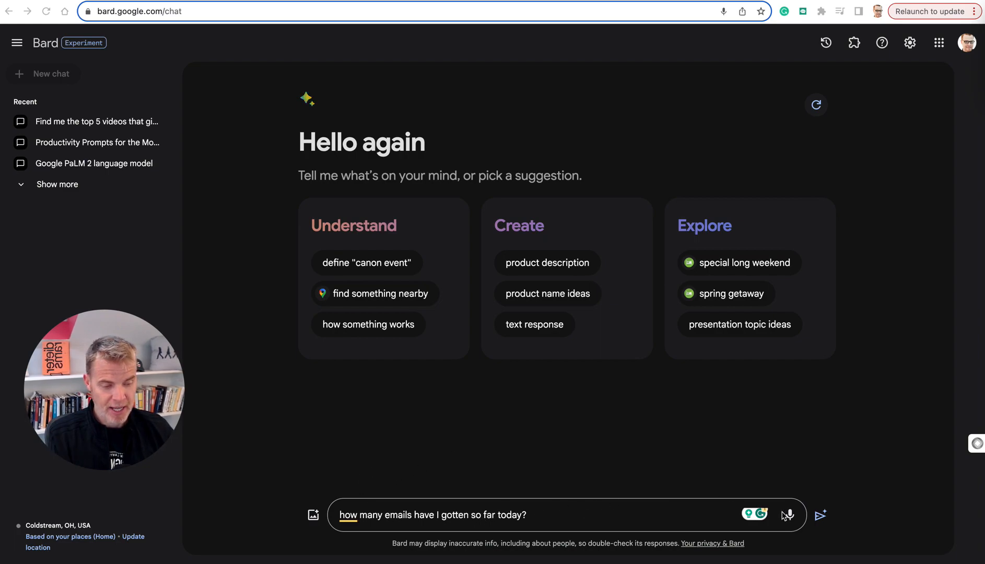
Step: Ask how many emails arrived today, then follow up with 'Can you tell me how many I deleted?'
{"action": "left_click", "coordinate": [820, 515]}
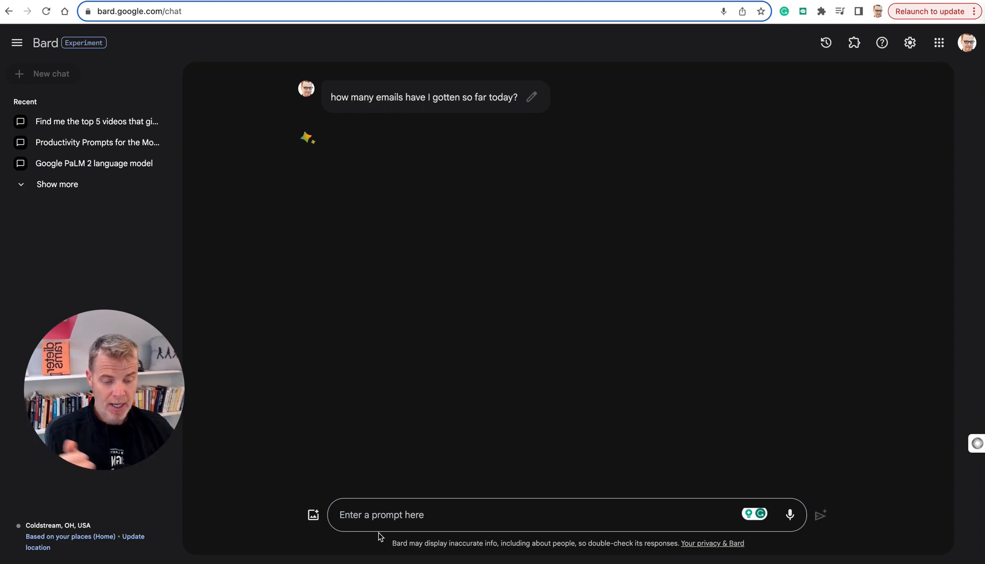
{"action": "type", "text": "Can"}
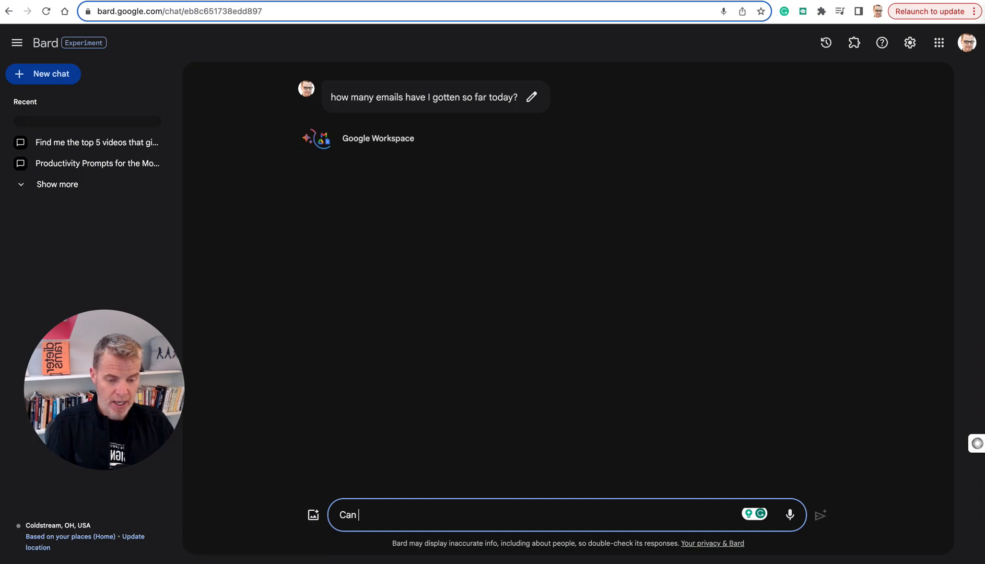
{"action": "type", "text": "you tell mw"}
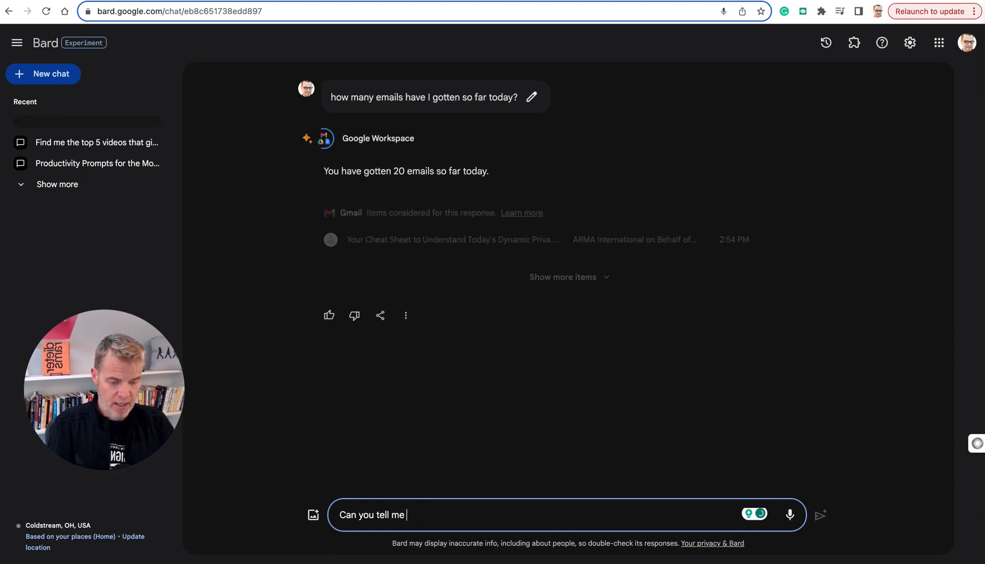
{"action": "type", "text": "how many I"}
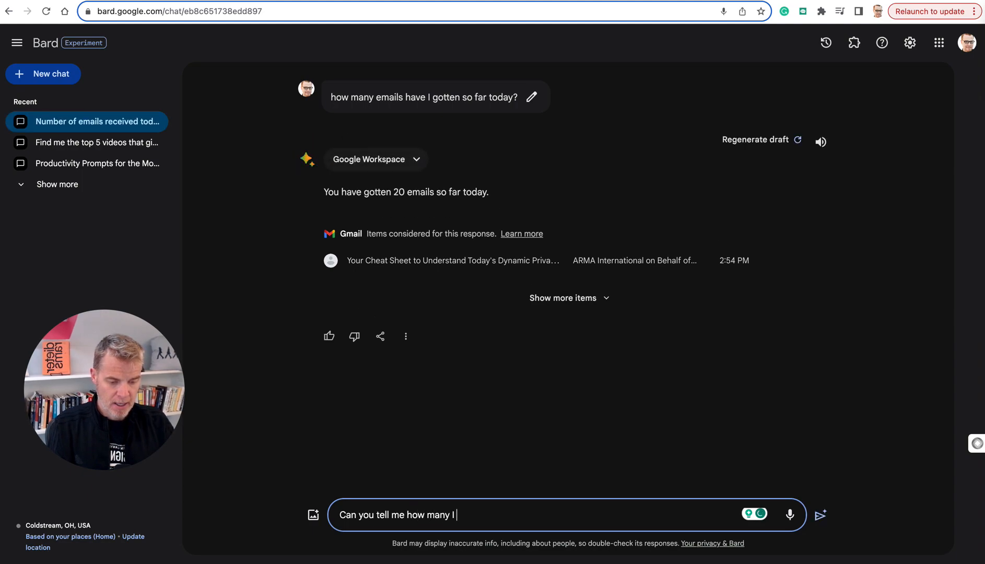
{"action": "type", "text": "deleted"}
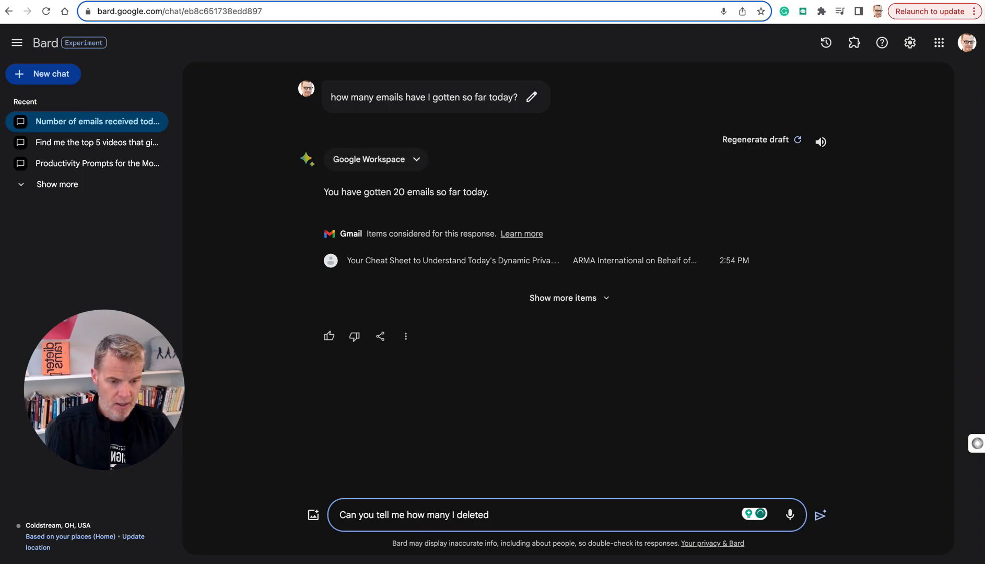
{"action": "type", "text": "?"}
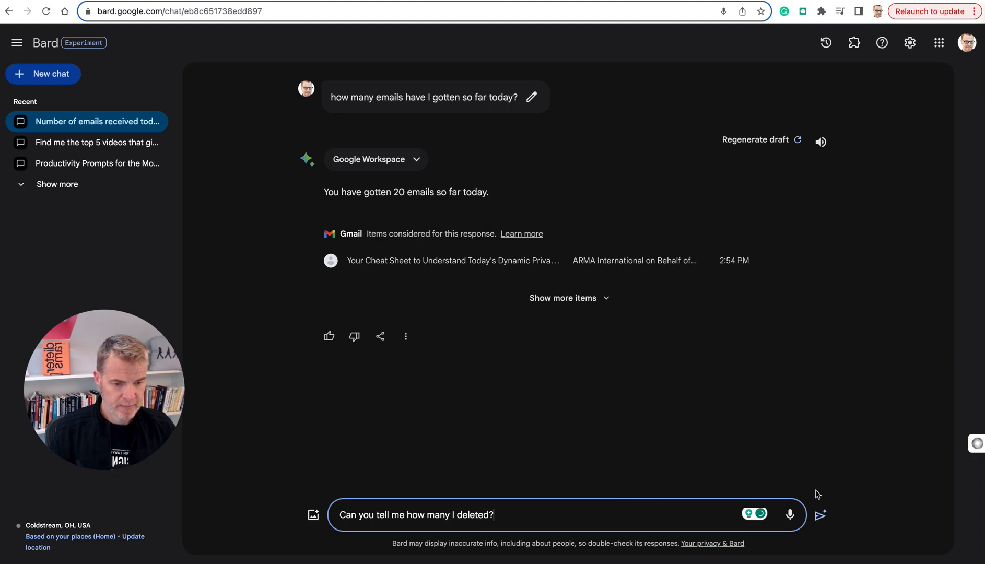
{"action": "left_click", "coordinate": [820, 515]}
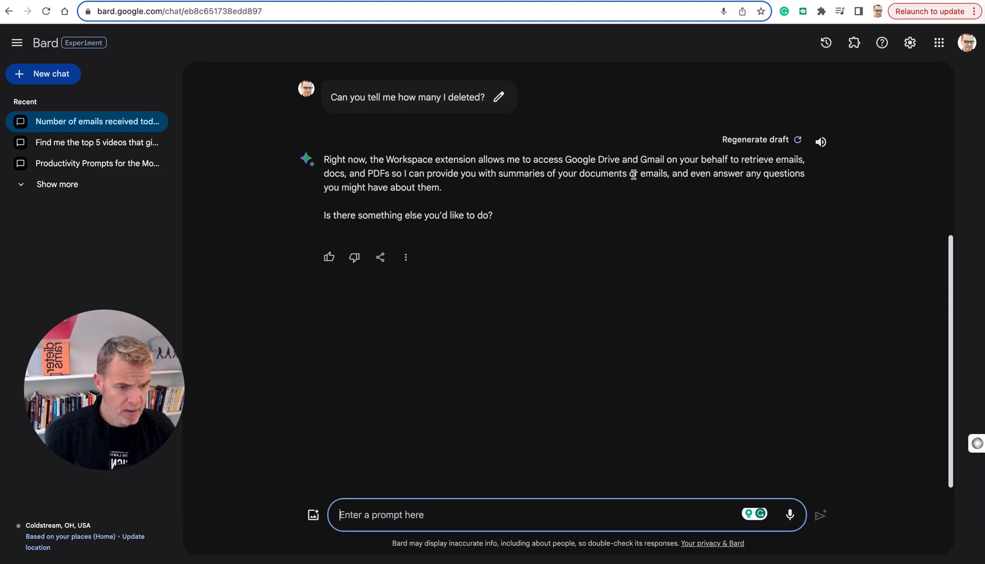
{"action": "mouse_move", "coordinate": [544, 299]}
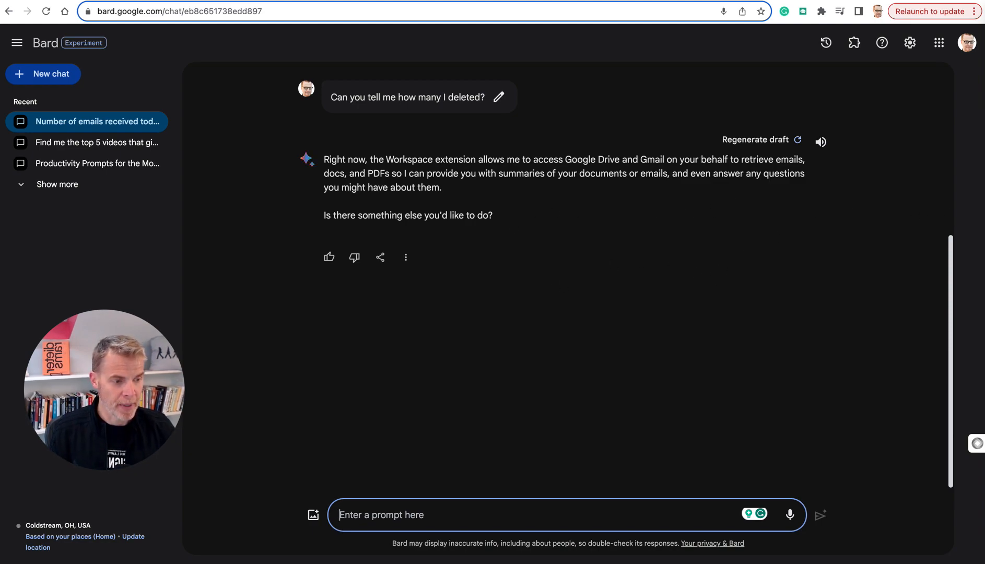
Step: Ask which emails are urgent or need action within 10 days, then draft the latest Google Doc question
{"action": "type", "text": "What emails are urgent or demand an action or response in the next 10 days?"}
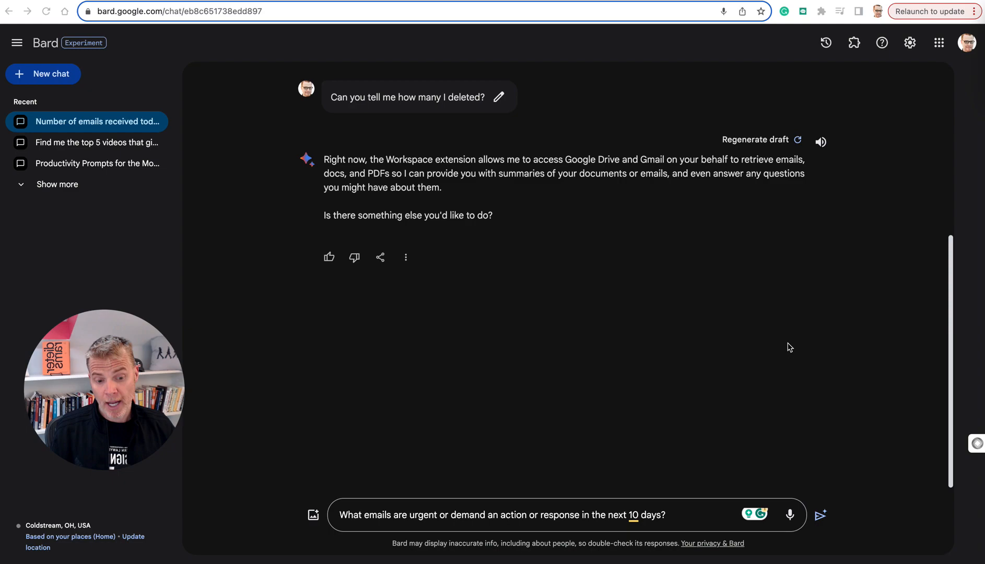
{"action": "mouse_move", "coordinate": [669, 446]}
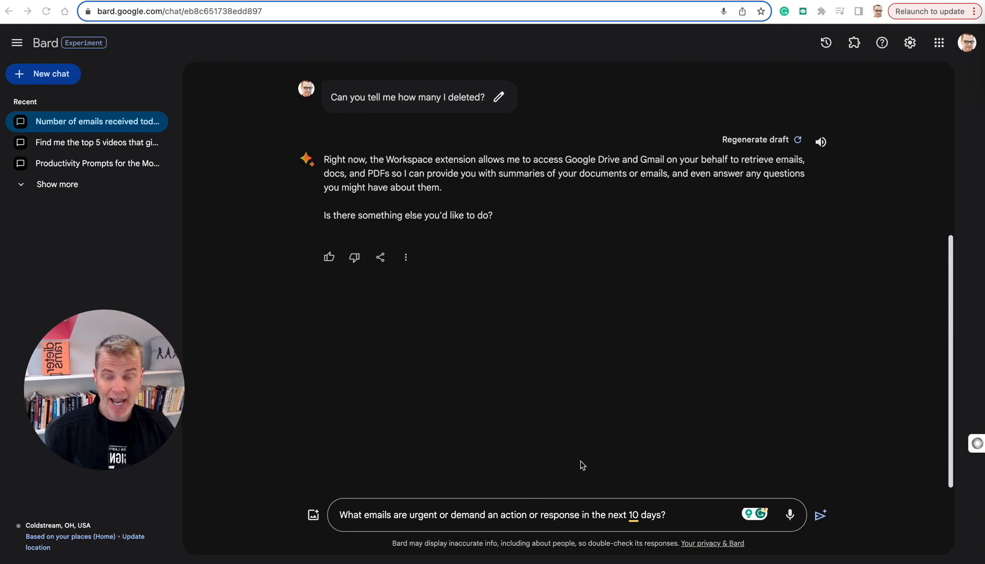
{"action": "left_click", "coordinate": [565, 514]}
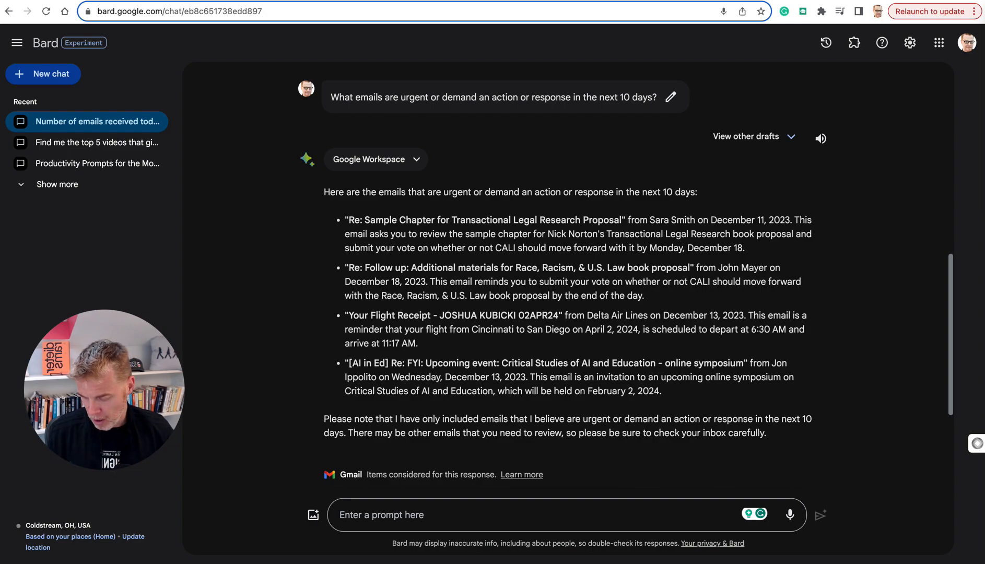
{"action": "type", "text": "What is the latest doc I created in Google Docs?"}
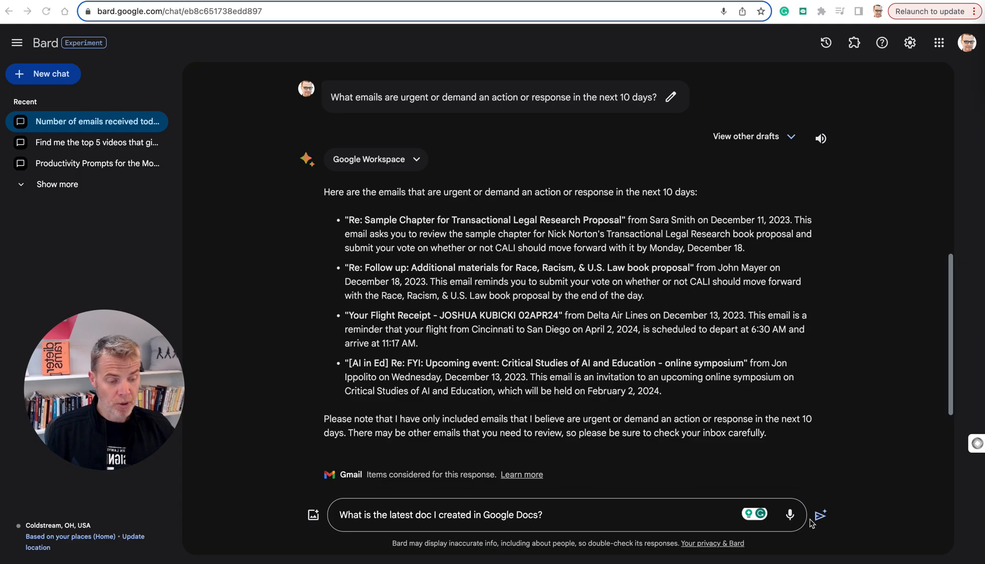
Step: Send the latest Google Doc question, read the answer, and start a fresh chat
{"action": "left_click", "coordinate": [819, 515]}
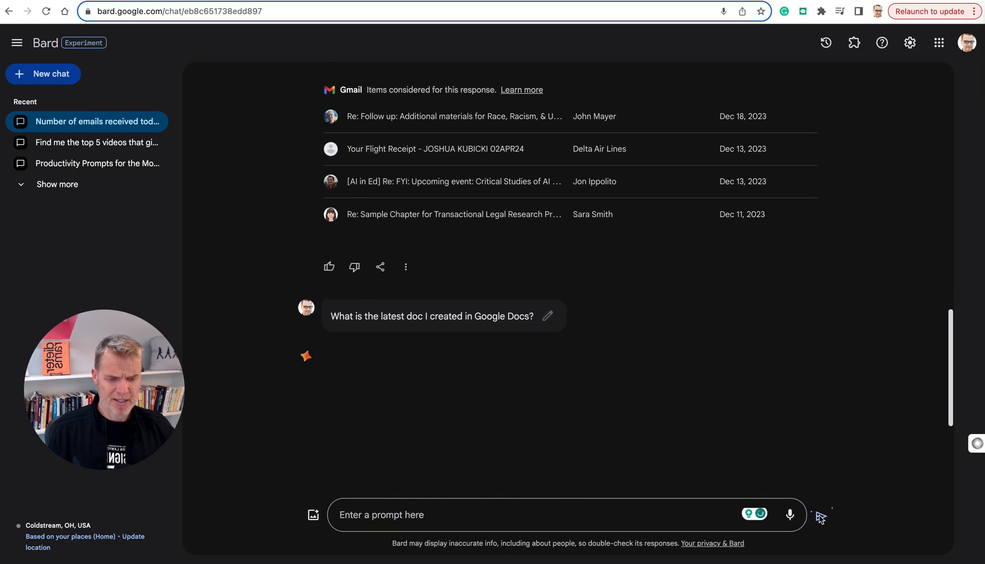
{"action": "scroll", "scroll_direction": "down", "scroll_amount": 3}
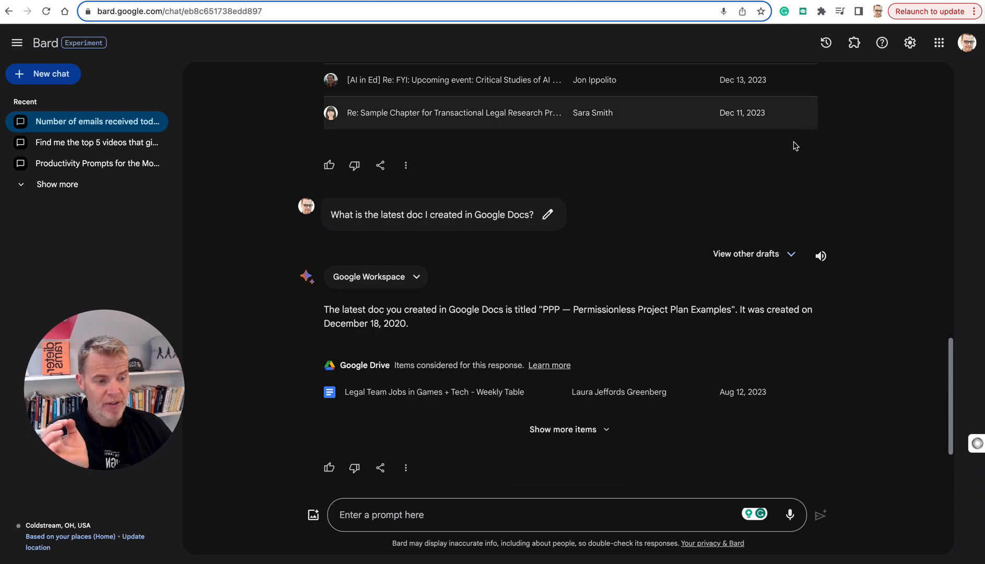
{"action": "left_click", "coordinate": [43, 74]}
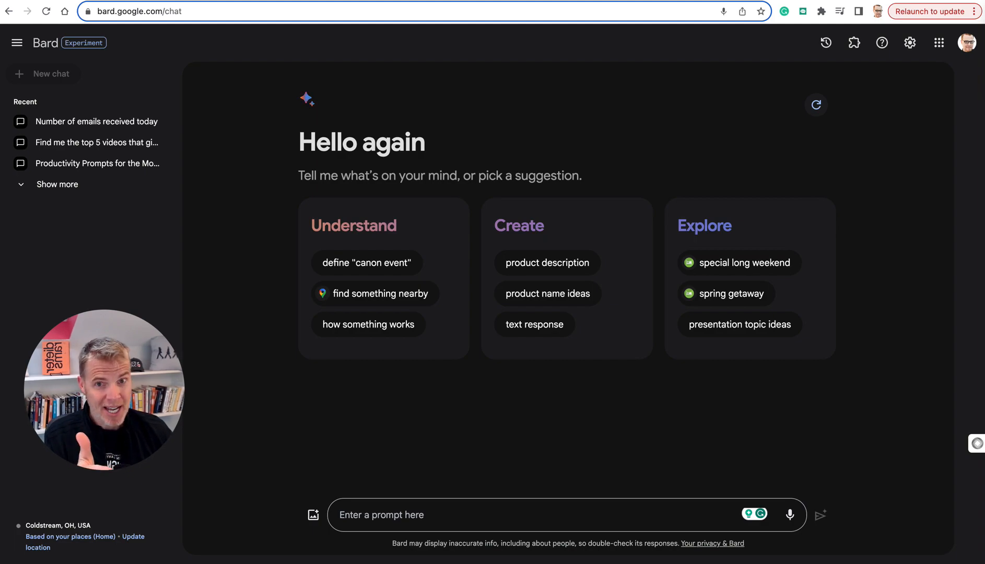
{"action": "mouse_move", "coordinate": [929, 185]}
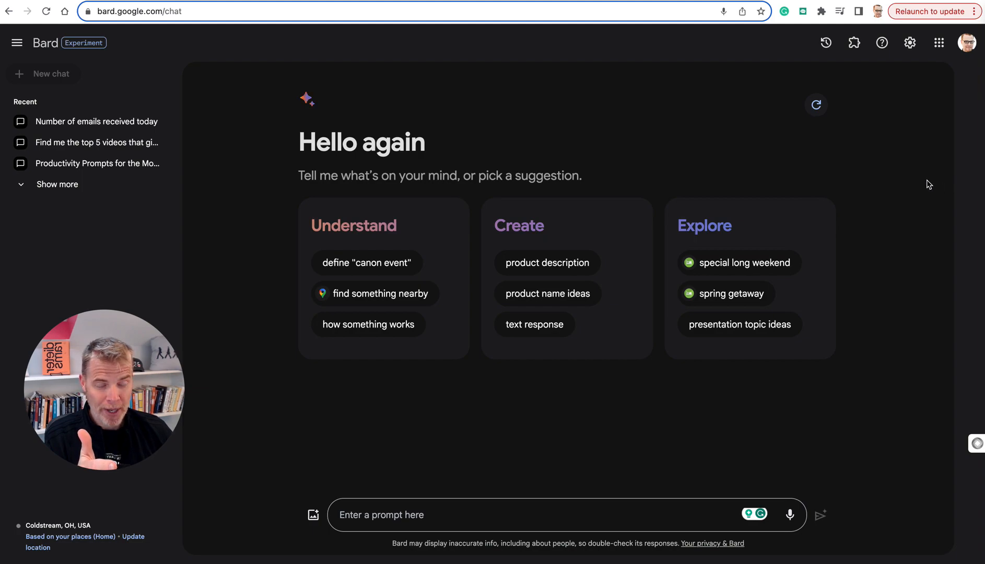